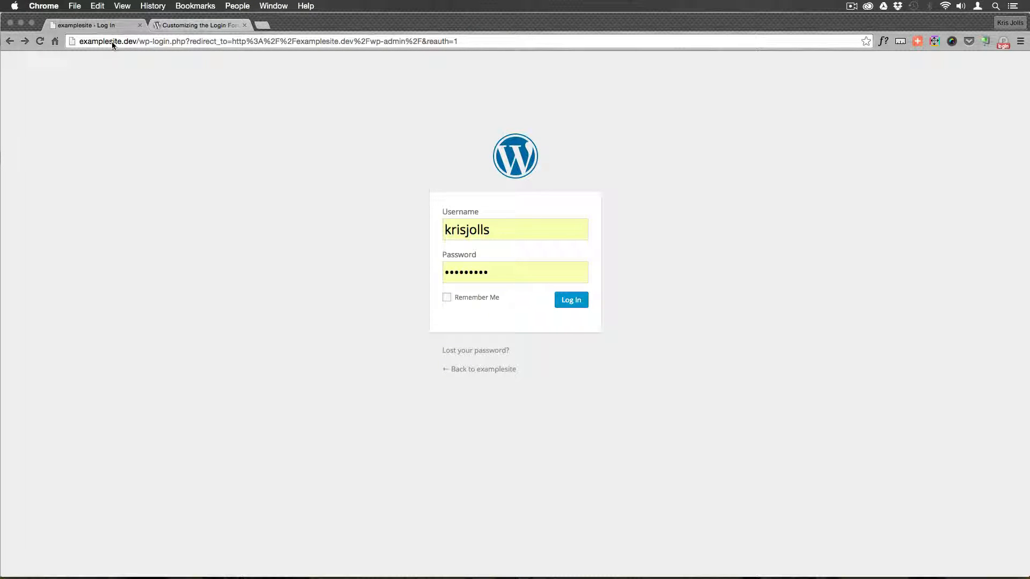
pyautogui.moveTo(305, 207)
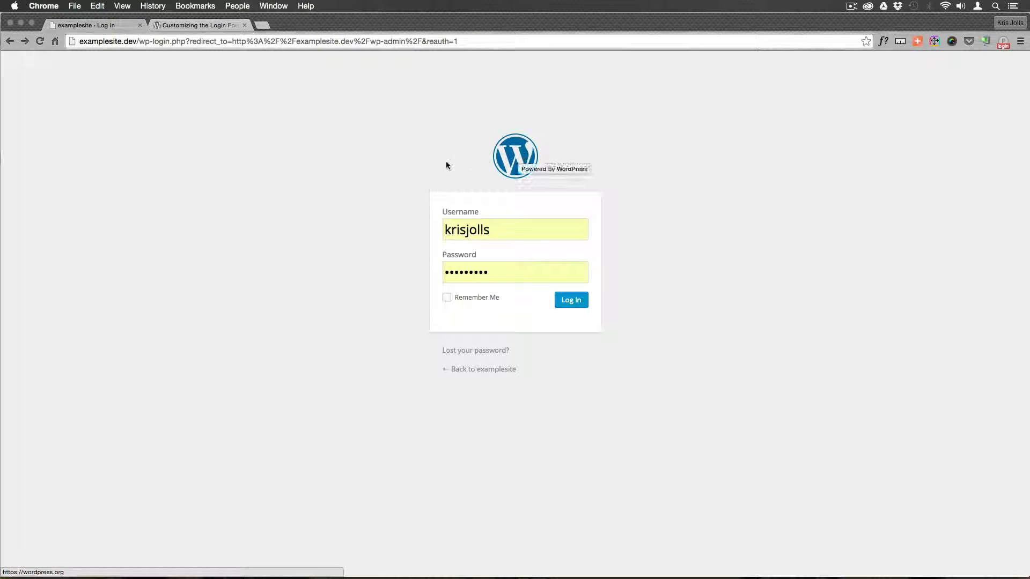
pyautogui.moveTo(516, 156)
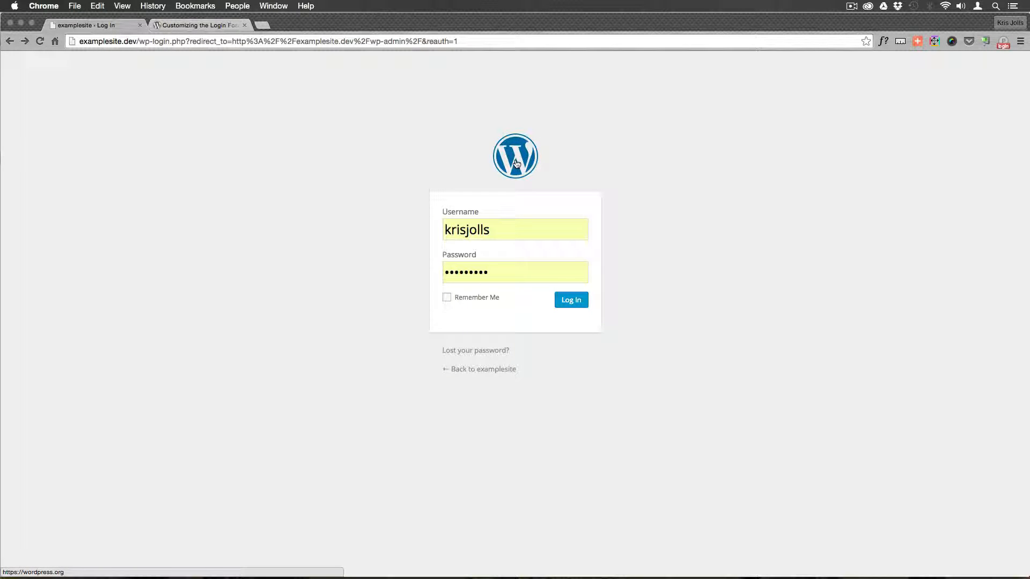
# Follow the login logo link, then read through the 'Customizing the Login Form' Codex article and return near its top.
pyautogui.click(514, 156)
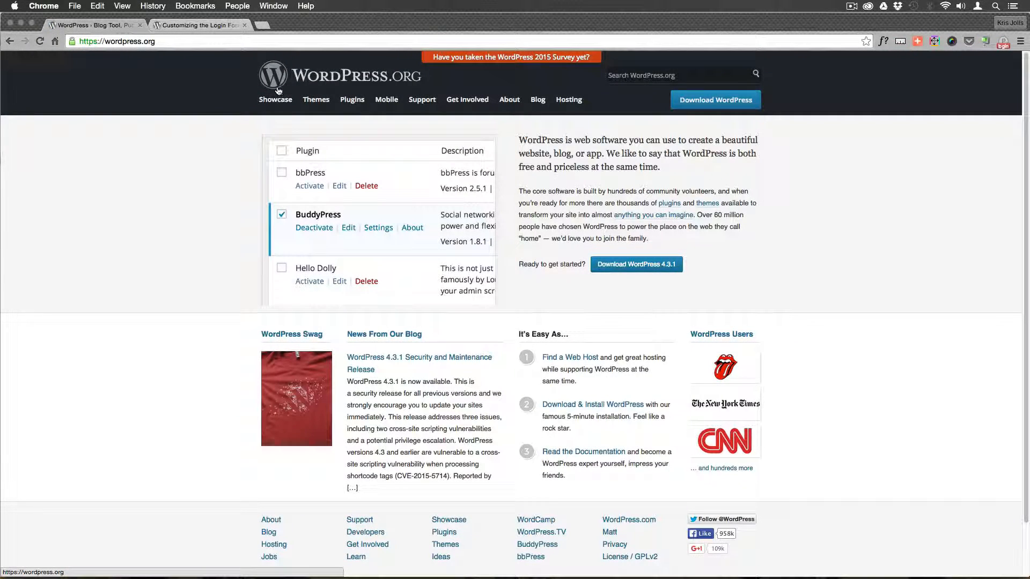
pyautogui.moveTo(126, 66)
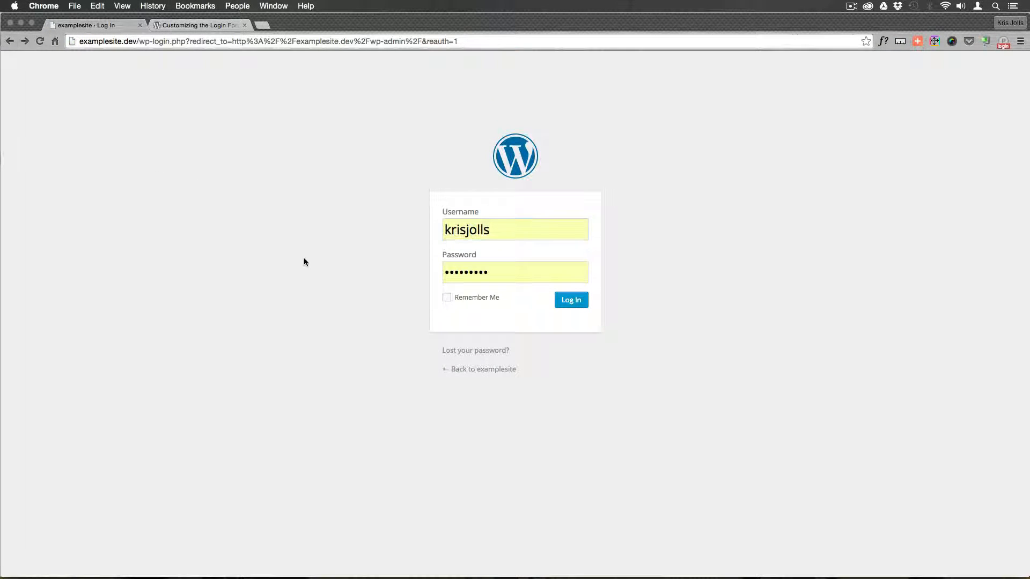
pyautogui.click(197, 25)
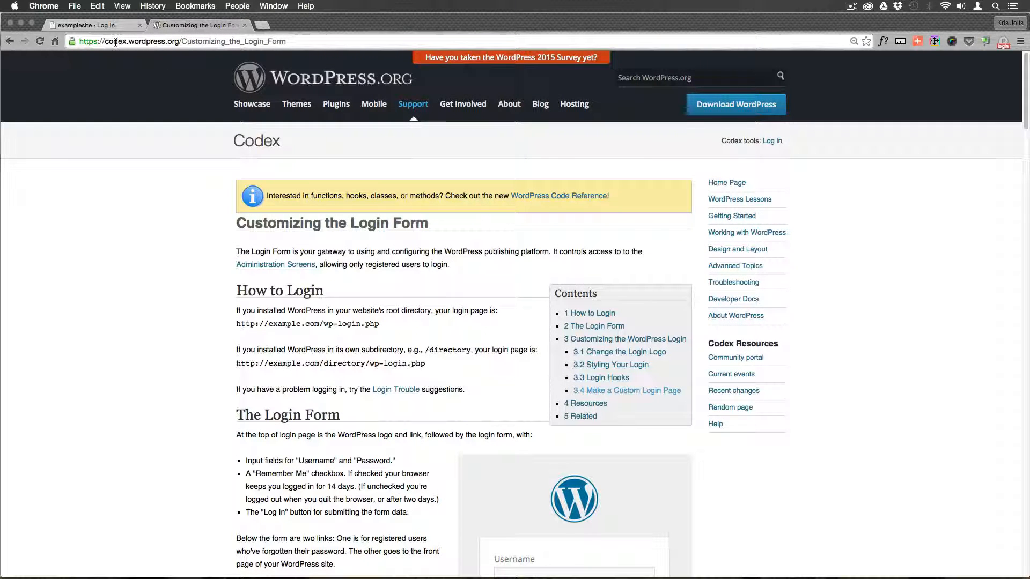
pyautogui.moveTo(135, 53)
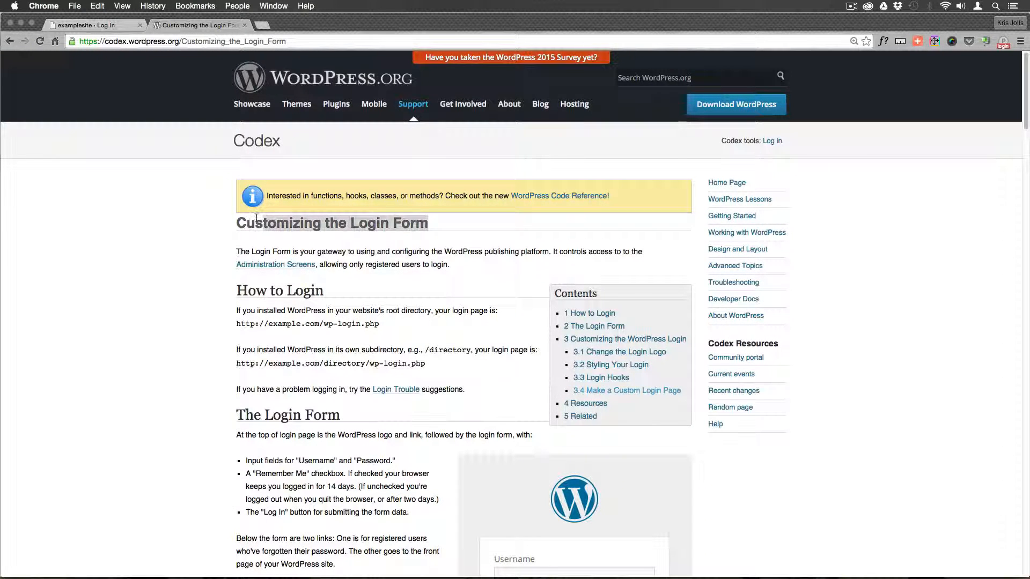
pyautogui.scroll(-3)
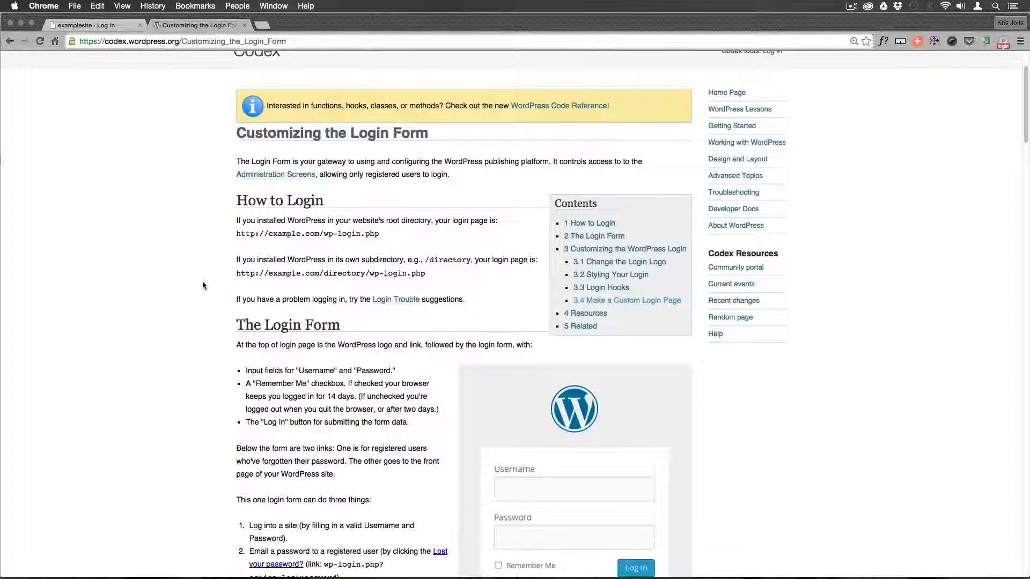
pyautogui.scroll(-3)
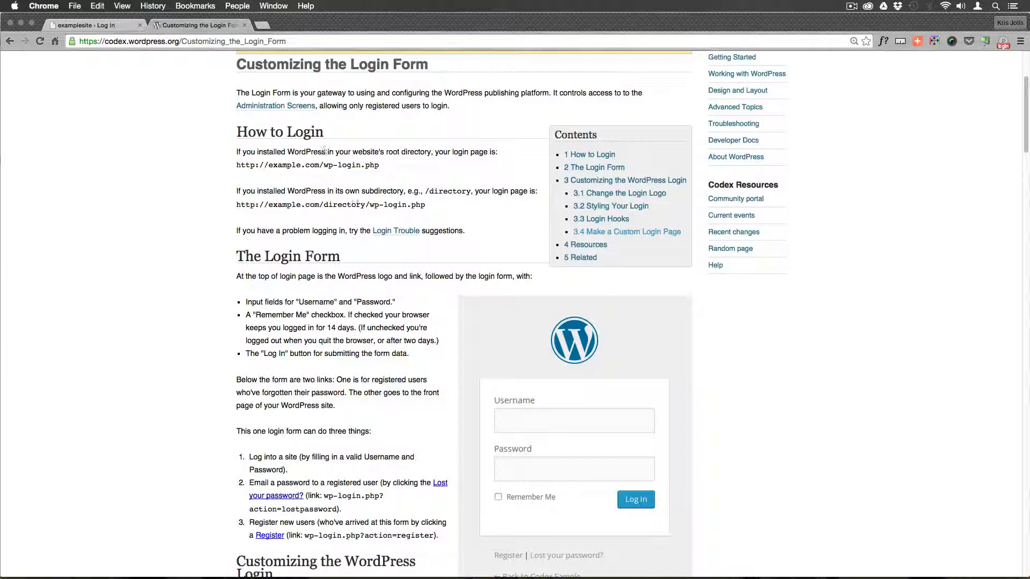
pyautogui.scroll(-3)
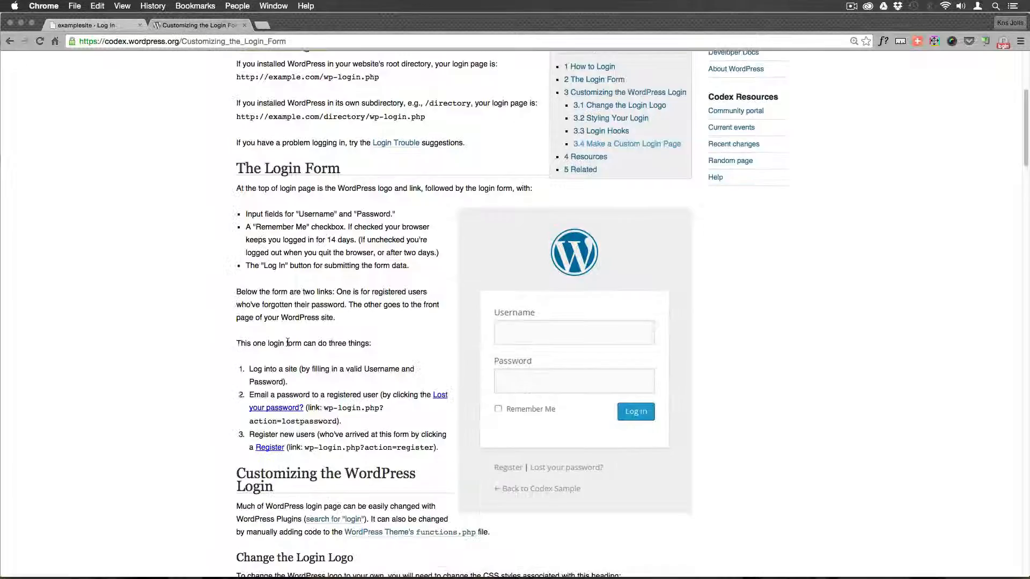
pyautogui.scroll(-3)
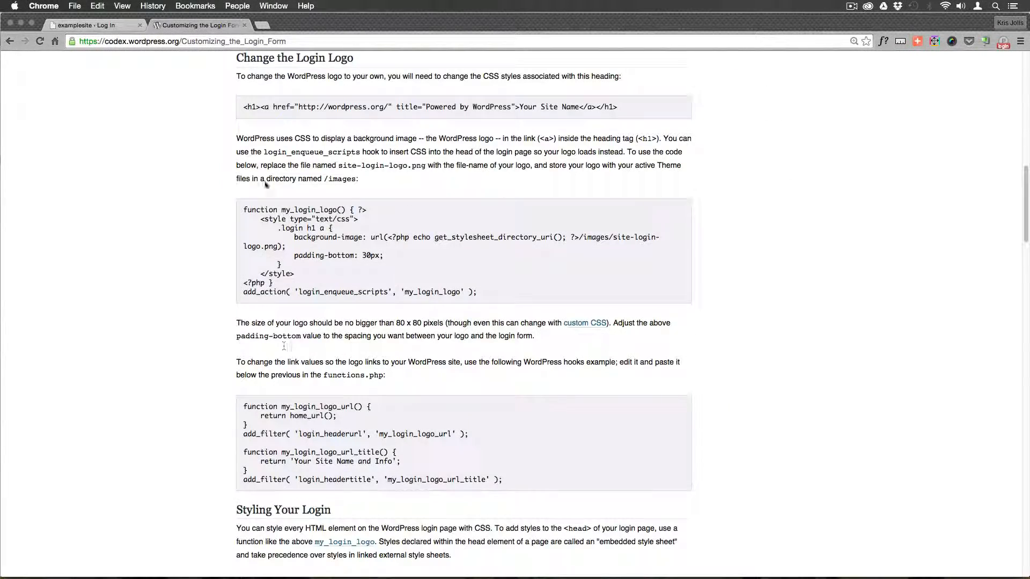
pyautogui.scroll(-3)
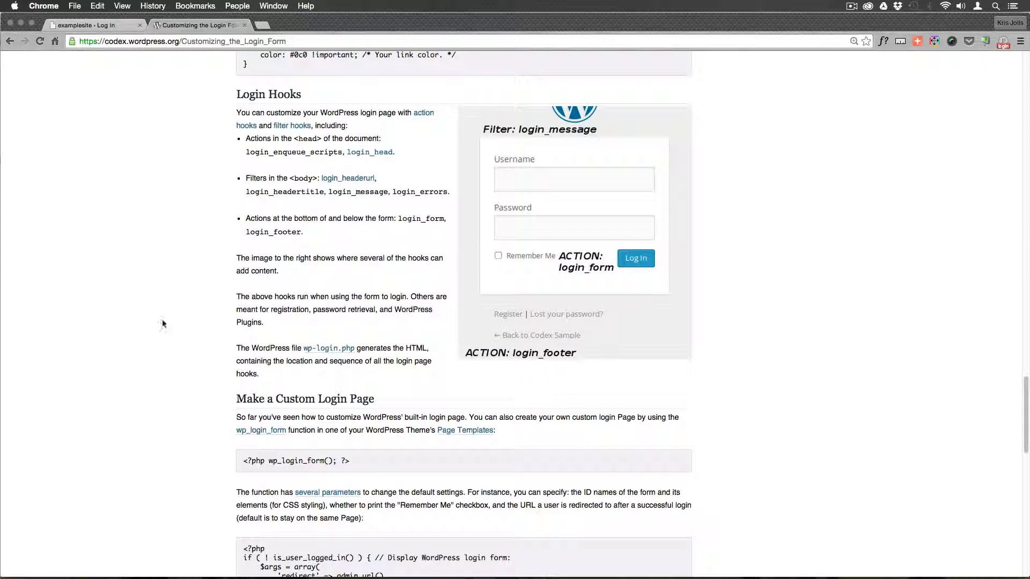
pyautogui.moveTo(214, 190)
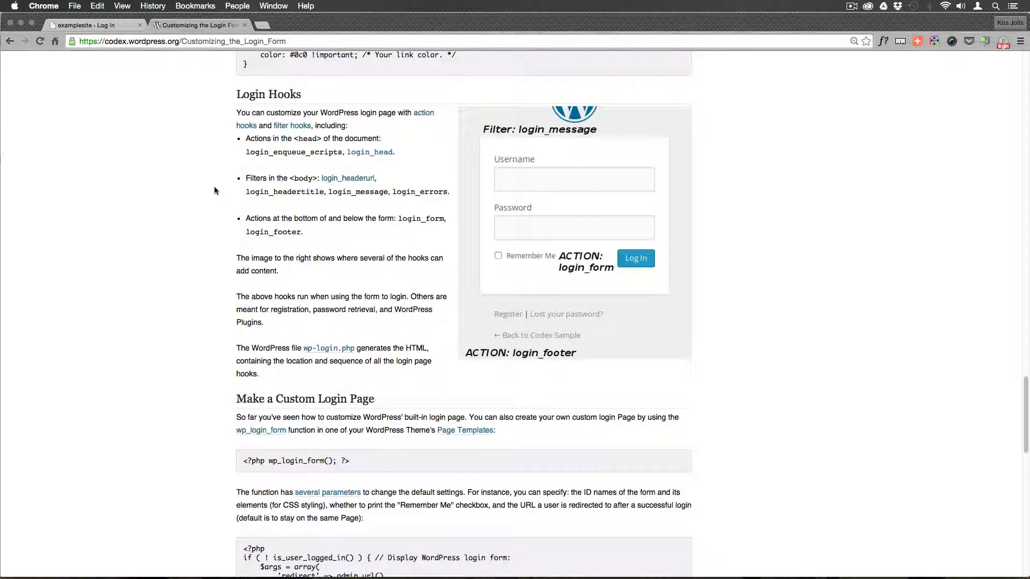
pyautogui.scroll(-3)
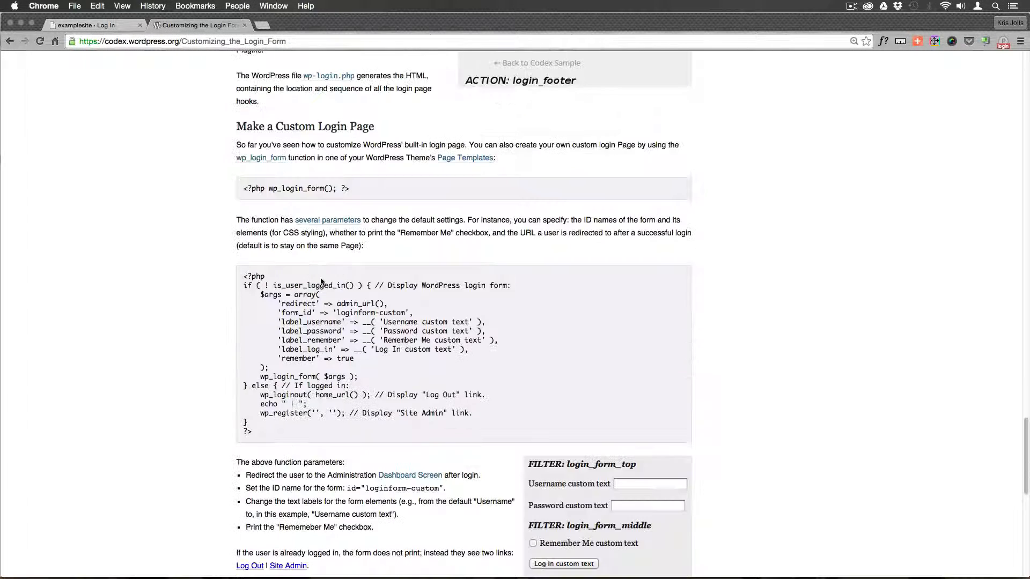
pyautogui.scroll(-3)
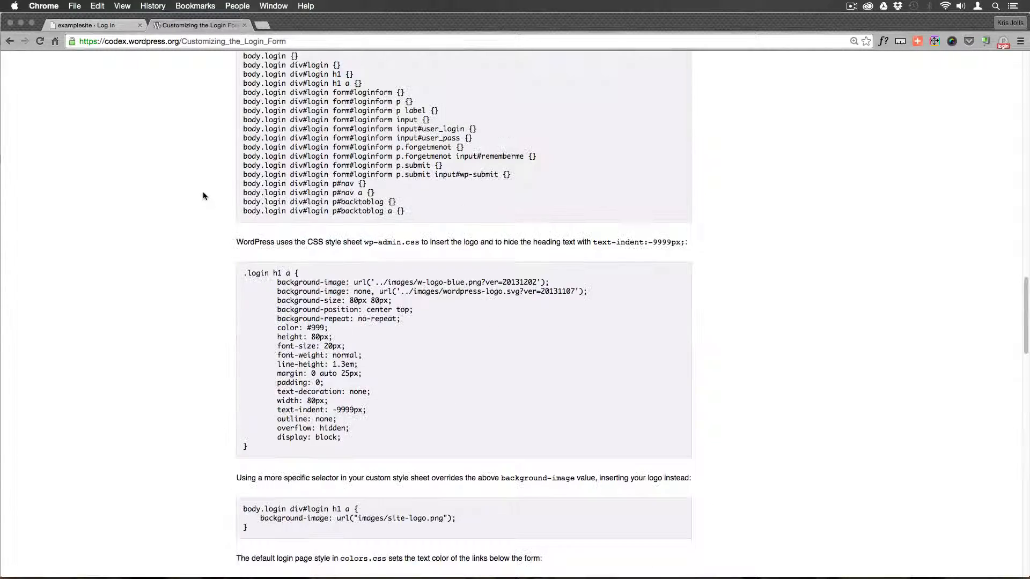
pyautogui.scroll(3)
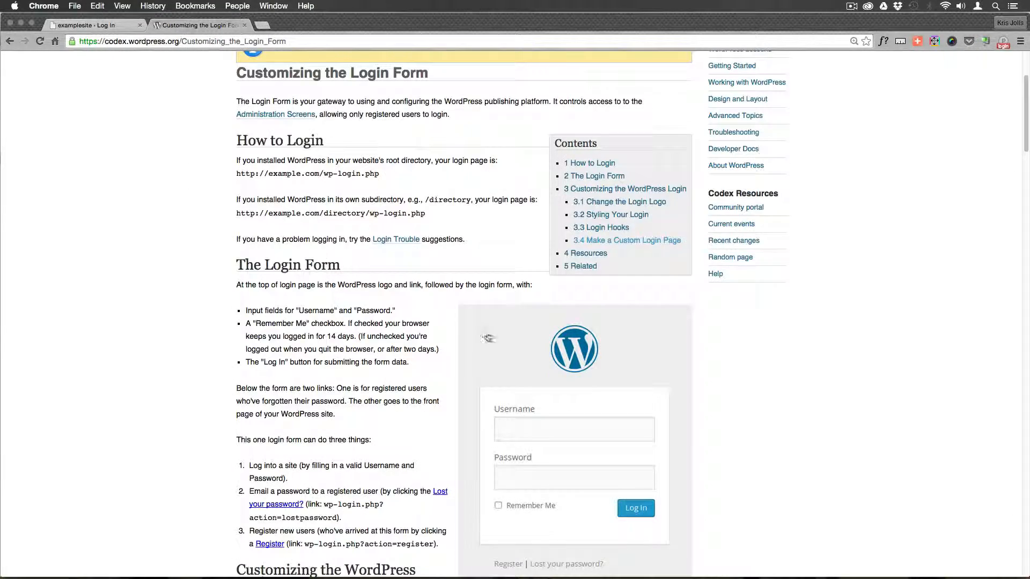
pyautogui.moveTo(574, 348)
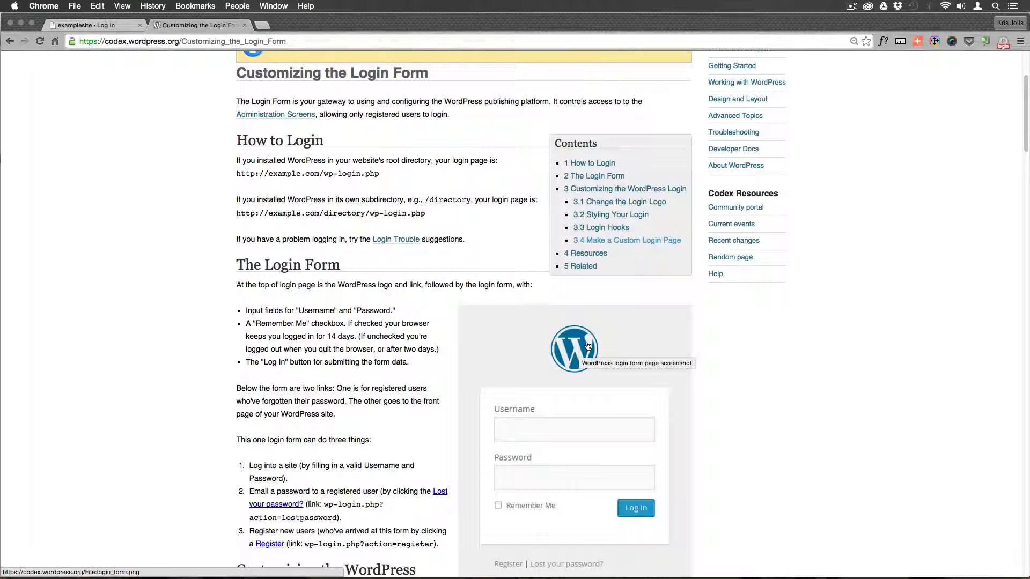
pyautogui.moveTo(182, 325)
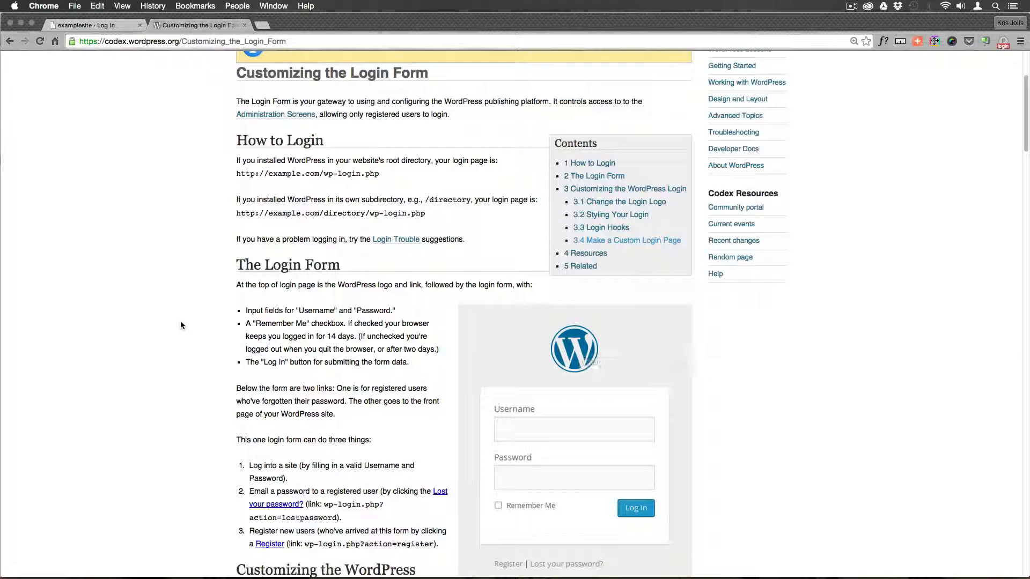
pyautogui.scroll(3)
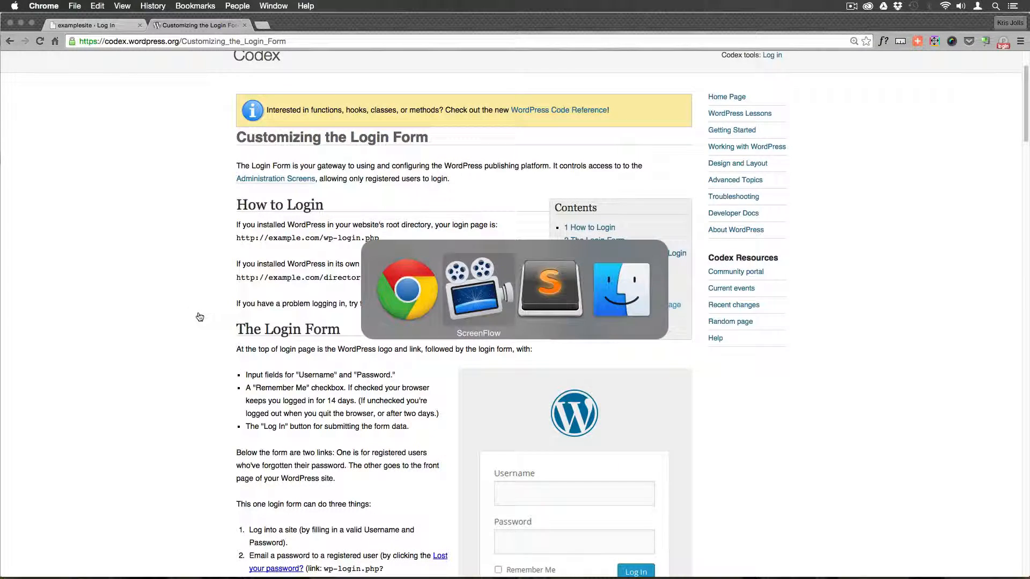
# Browse from the themes folder into twentyfifteen-child/images to confirm site-login-logo.png is there.
pyautogui.click(620, 289)
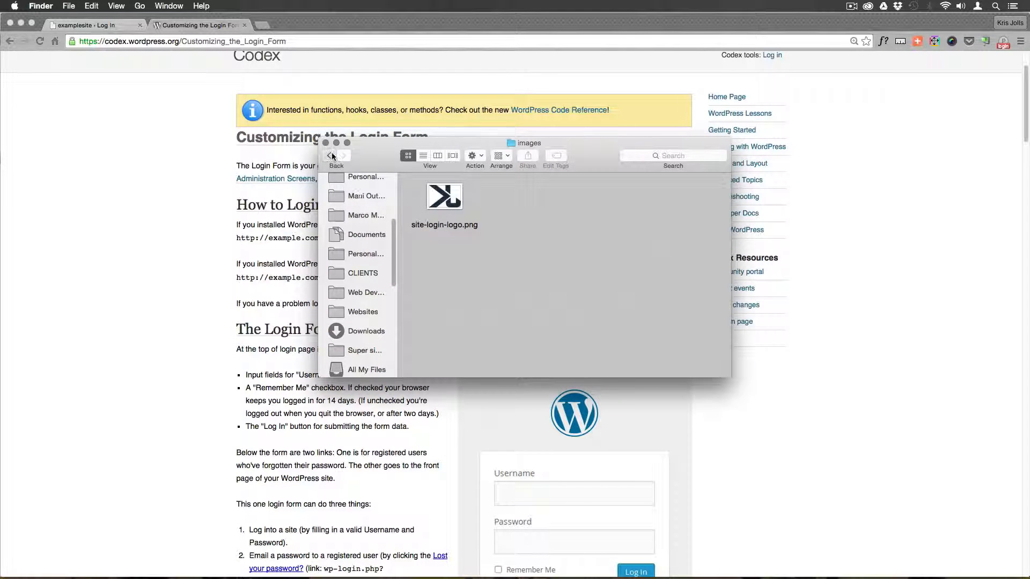
pyautogui.click(332, 155)
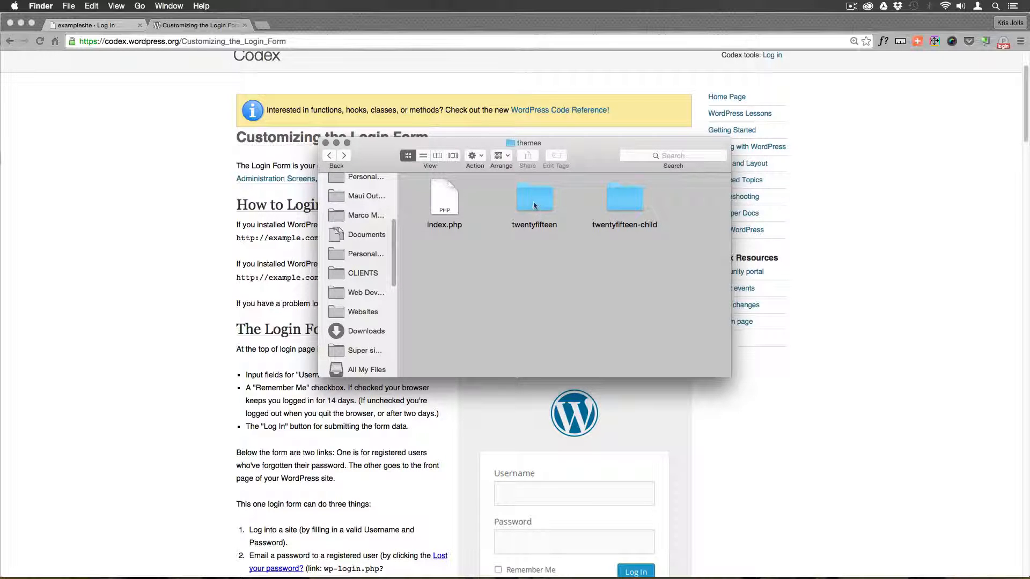
pyautogui.click(534, 197)
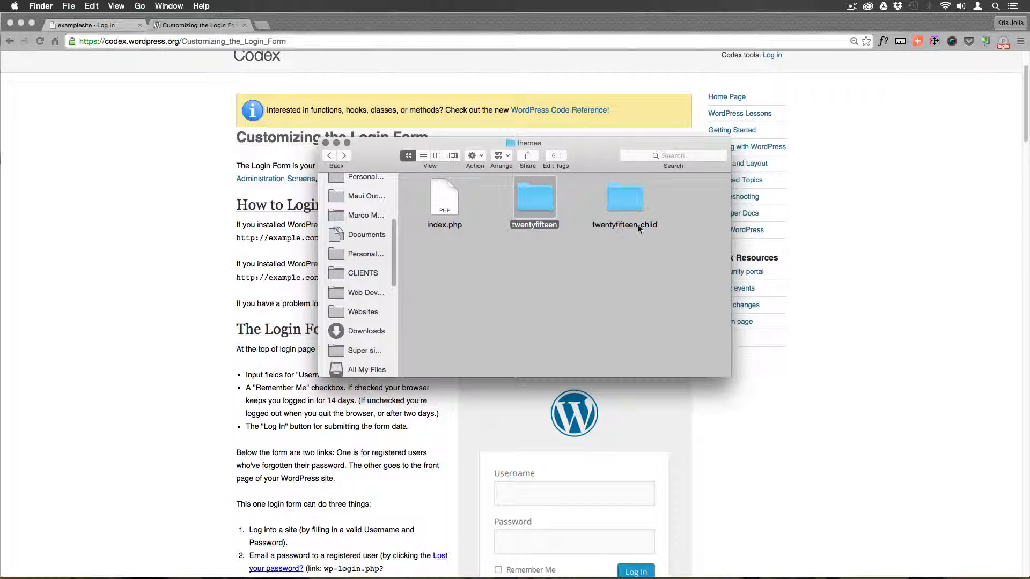
pyautogui.click(624, 197)
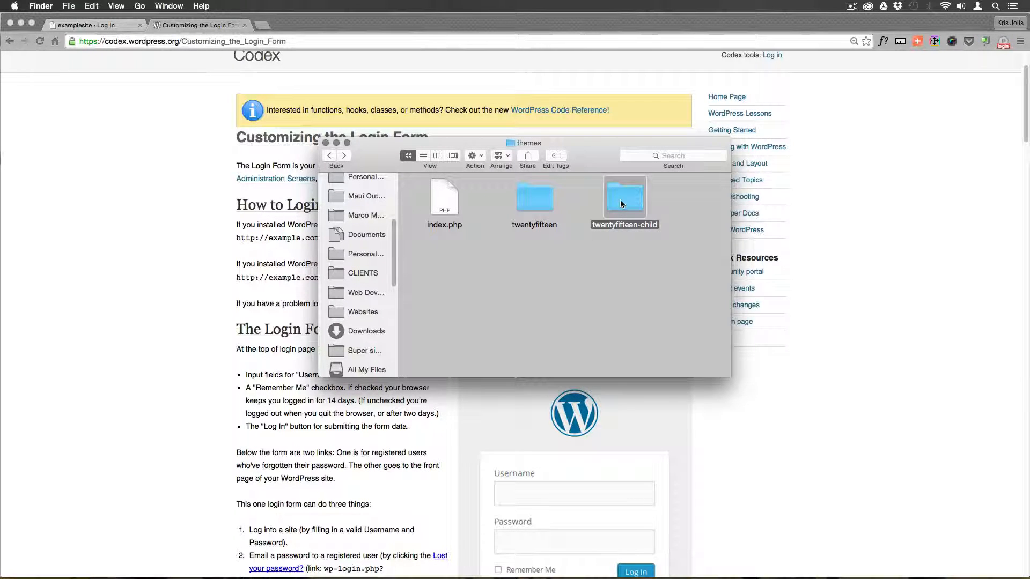
pyautogui.doubleClick(624, 197)
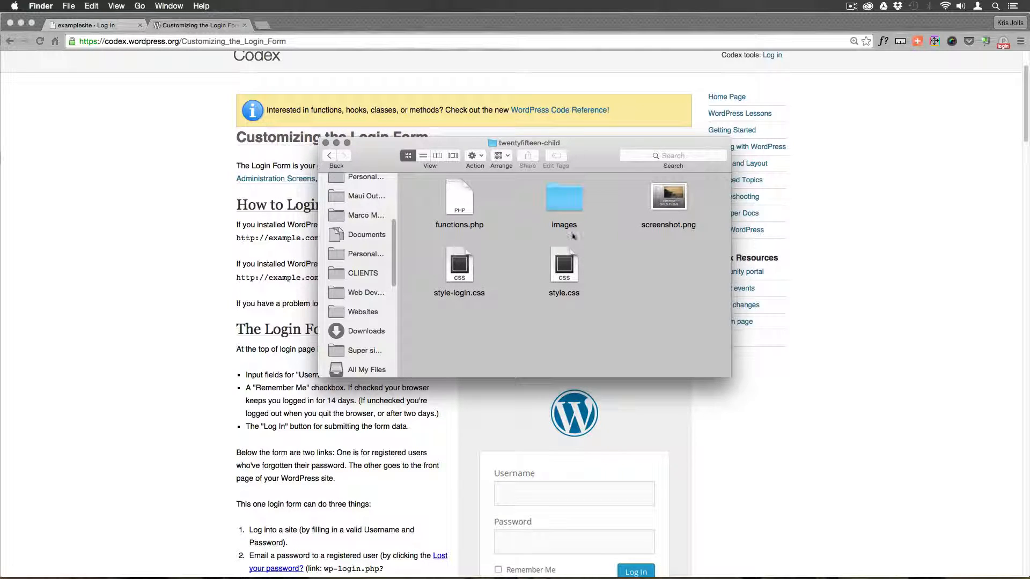
pyautogui.moveTo(615, 263)
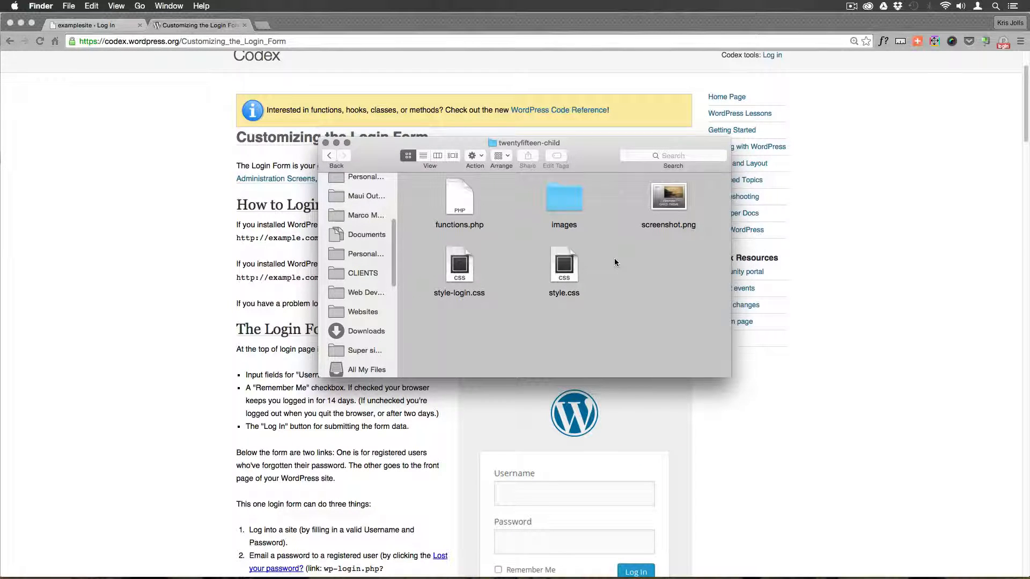
pyautogui.moveTo(641, 234)
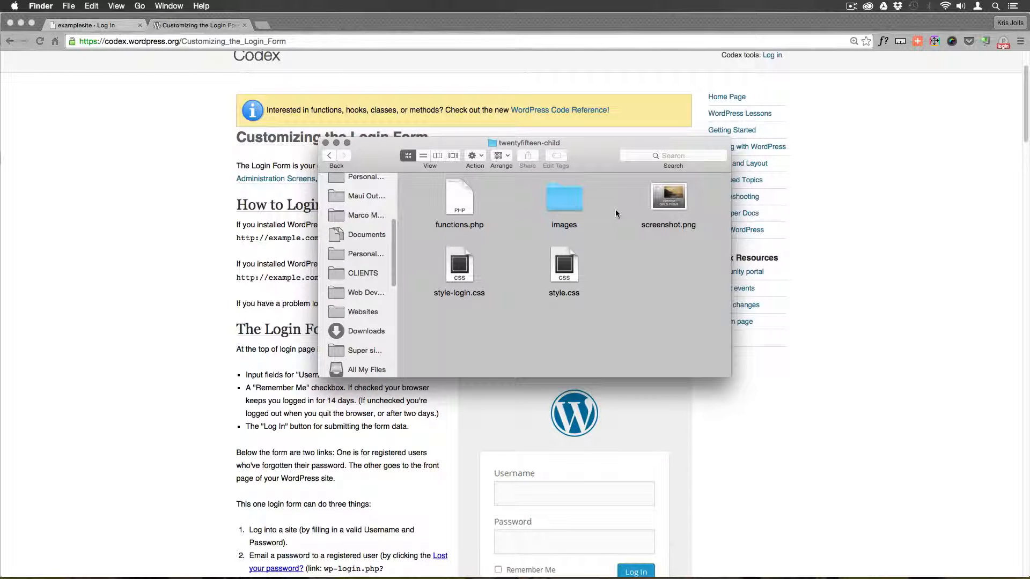
pyautogui.moveTo(607, 234)
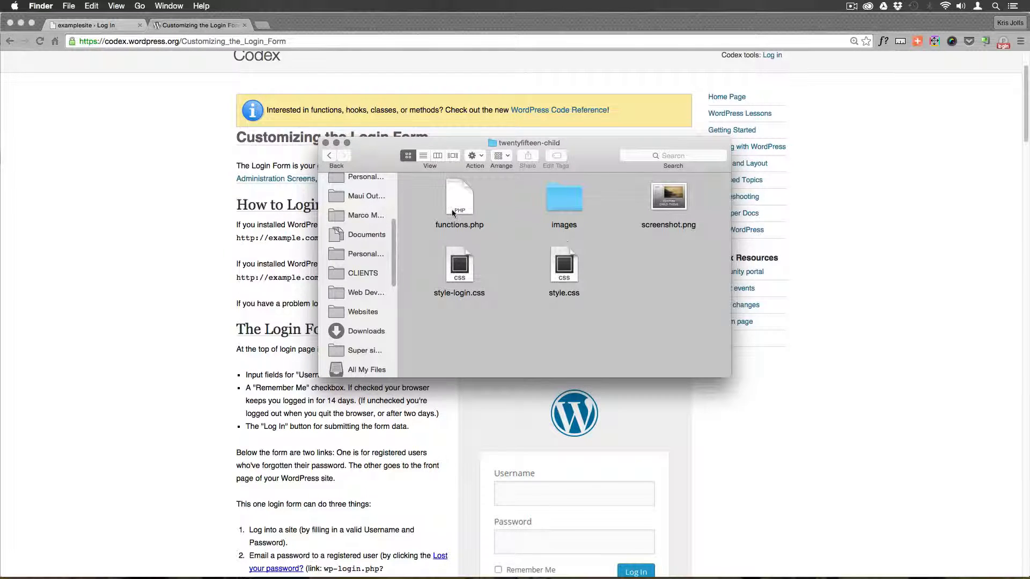
pyautogui.click(459, 197)
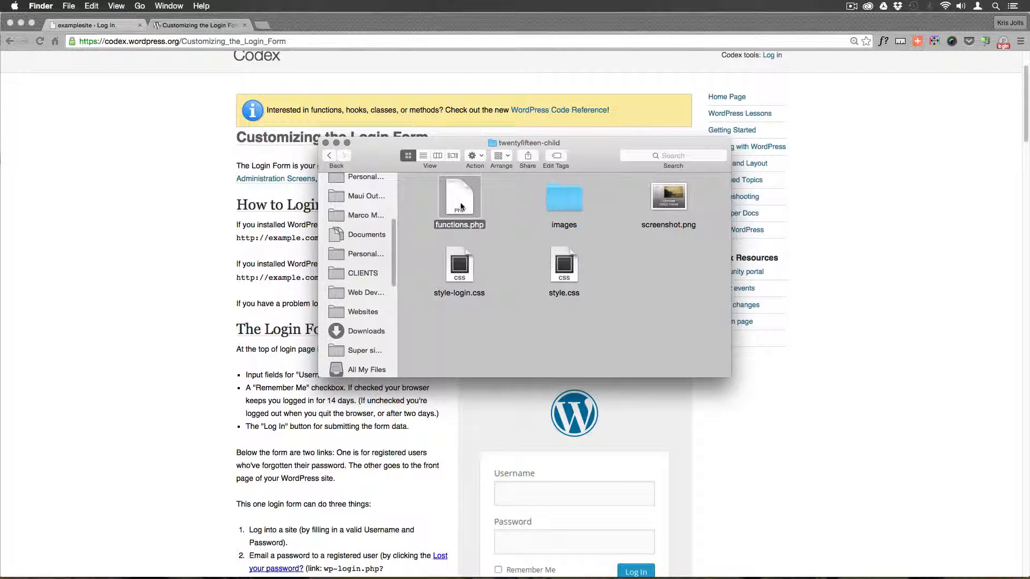
pyautogui.click(564, 197)
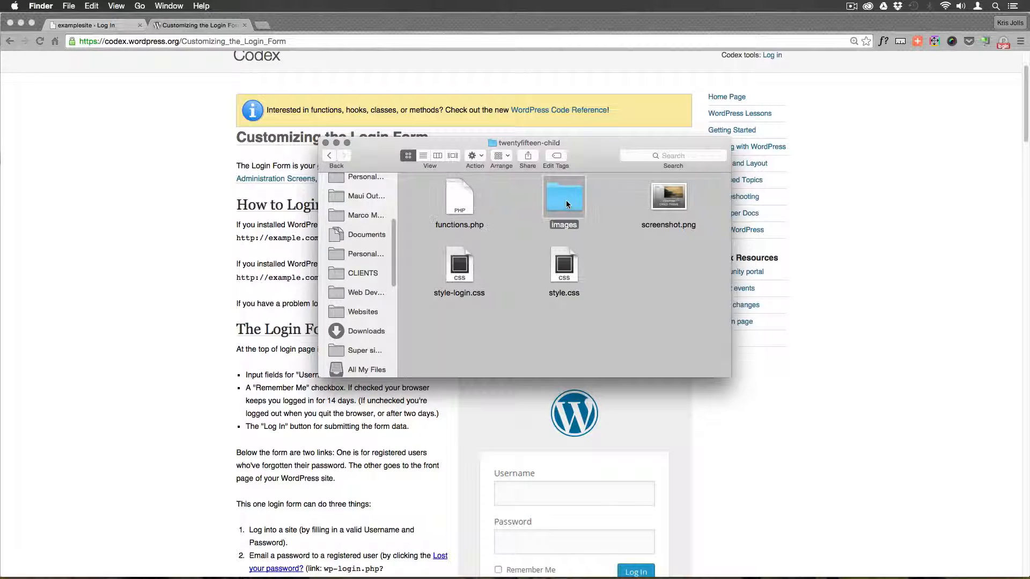
pyautogui.doubleClick(563, 197)
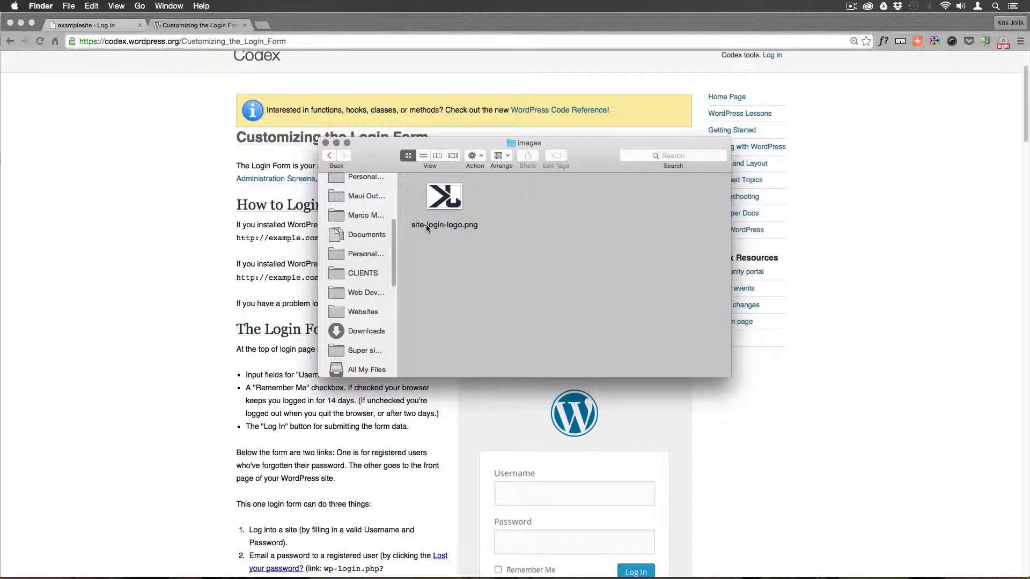
pyautogui.moveTo(488, 228)
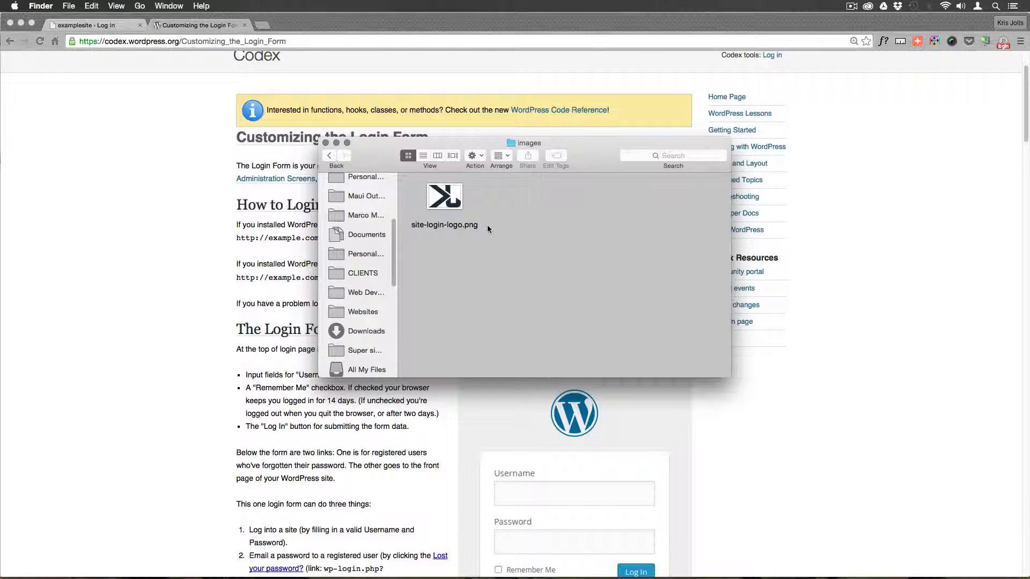
pyautogui.moveTo(504, 237)
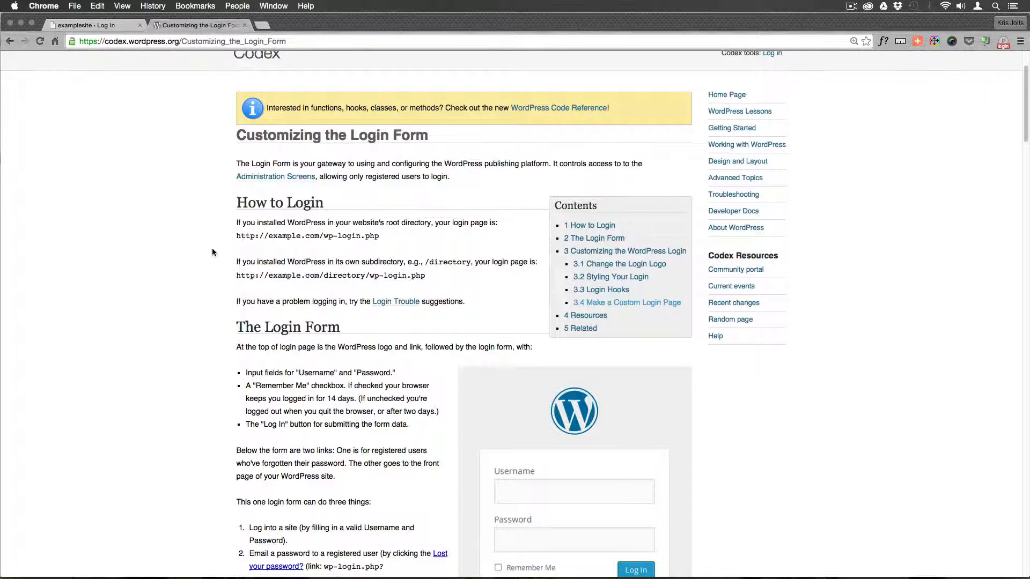
# Scroll the Codex article to the Change the Login Logo code and past it to Styling Your Login.
pyautogui.scroll(-3)
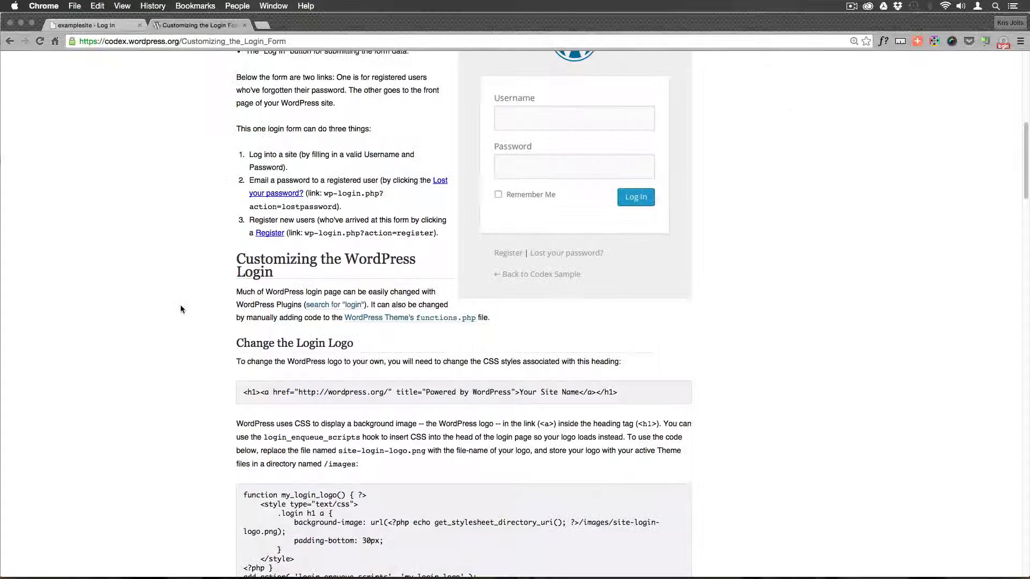
pyautogui.scroll(-3)
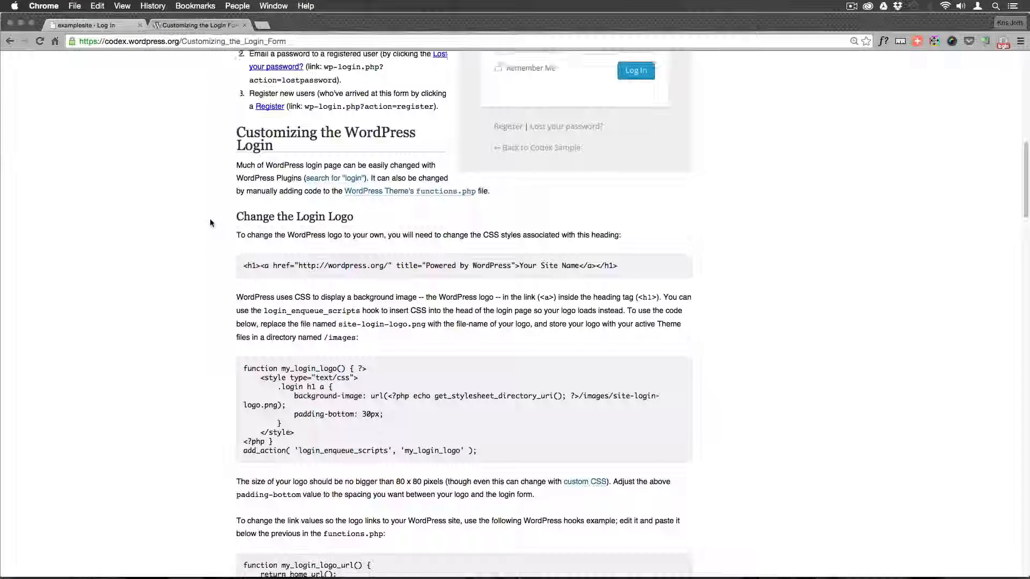
pyautogui.scroll(-3)
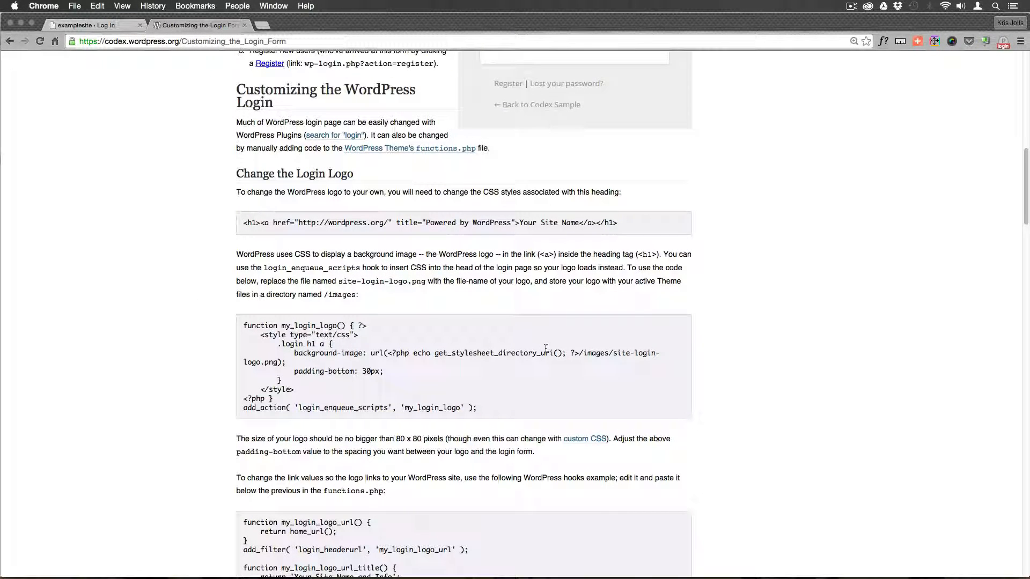
pyautogui.moveTo(335, 135)
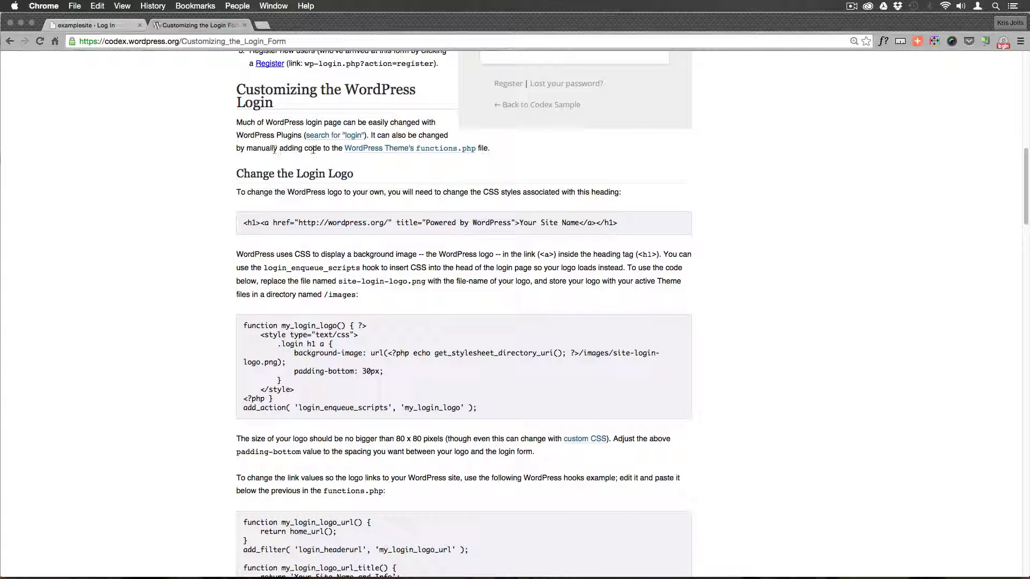
pyautogui.moveTo(435, 148)
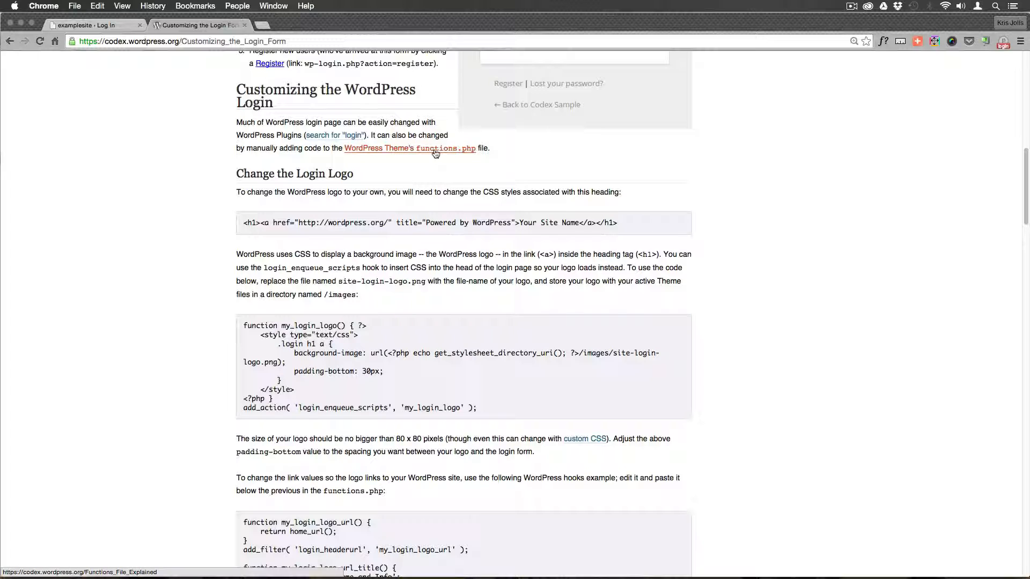
pyautogui.scroll(-3)
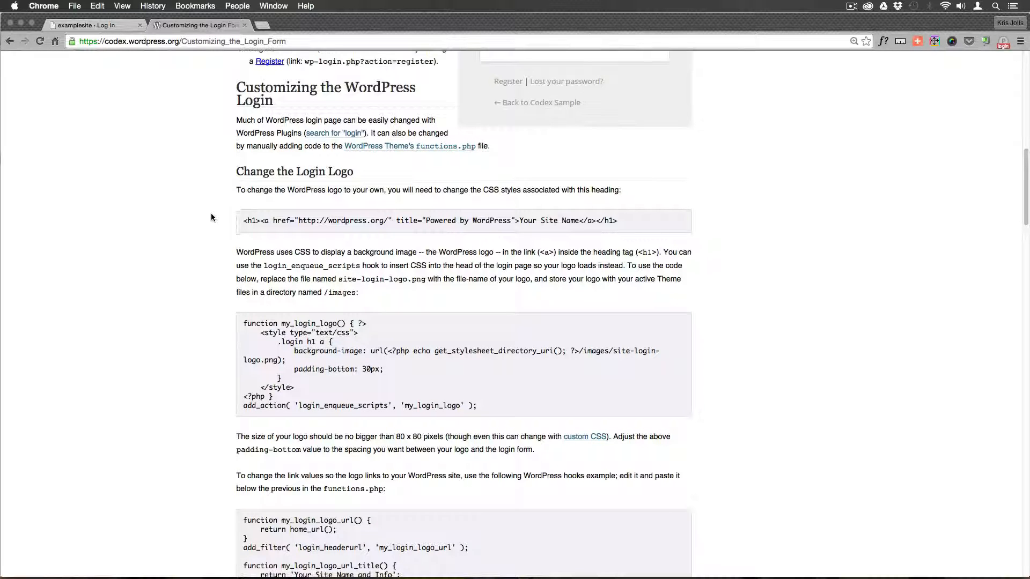
pyautogui.scroll(-3)
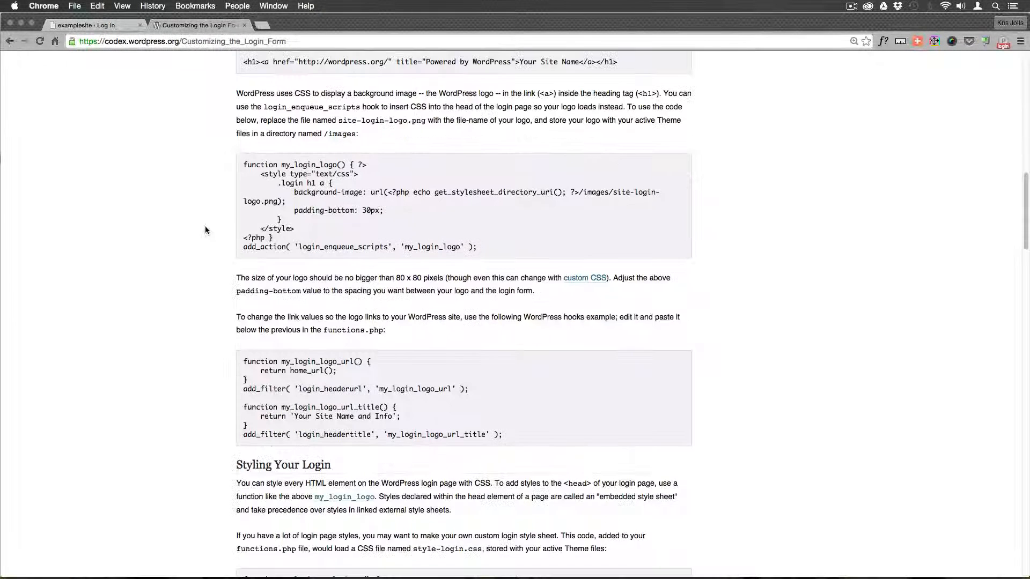
pyautogui.moveTo(380, 187)
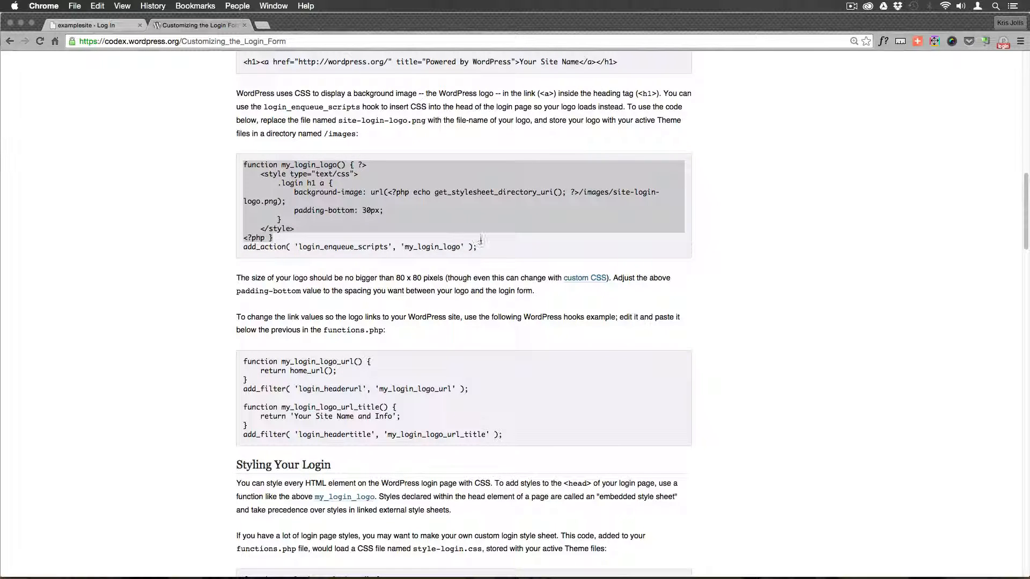
pyautogui.moveTo(210, 179)
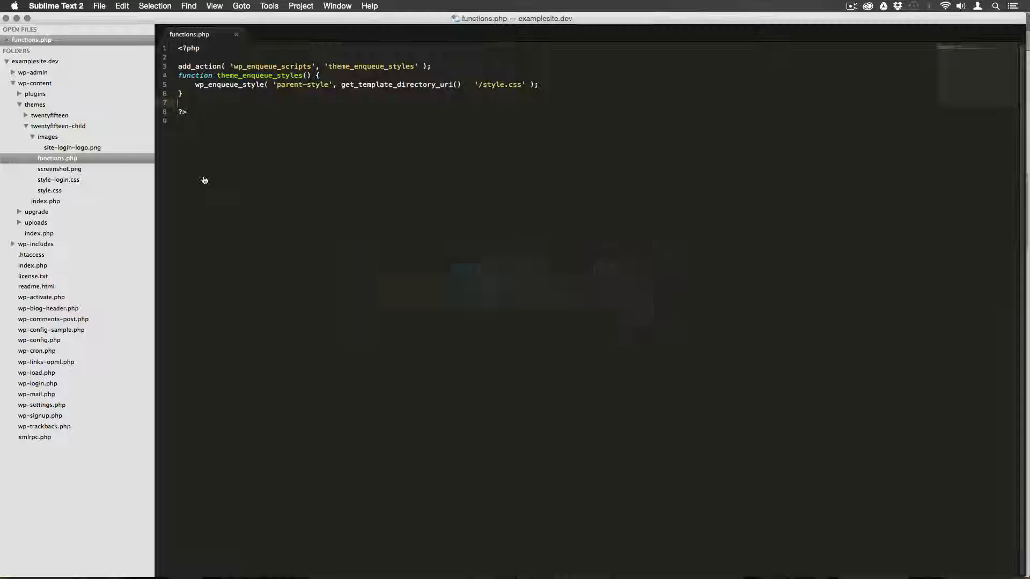
# Add the my_login_logo function to functions.php and check the 'images' part of the logo path.
pyautogui.click(200, 102)
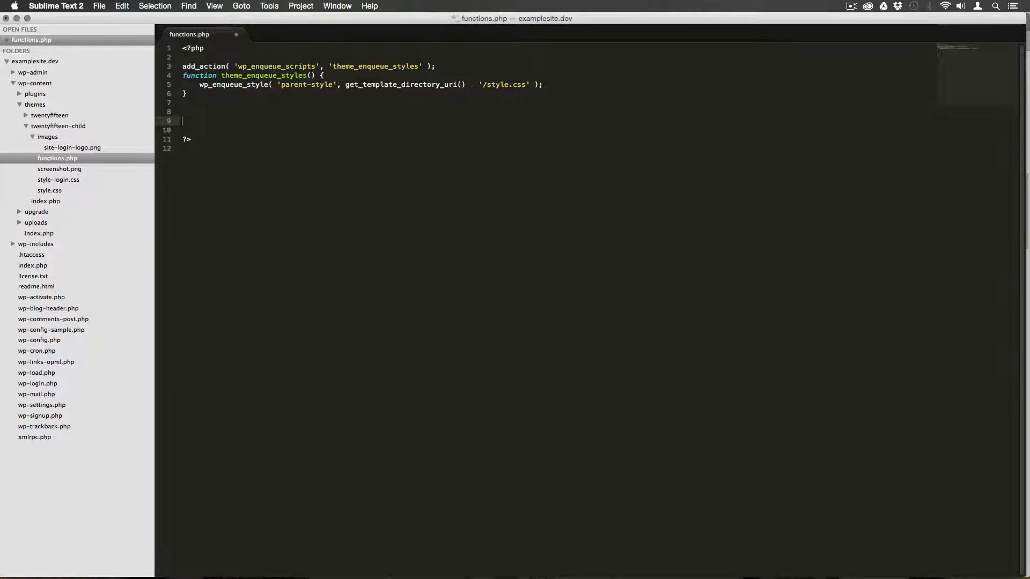
pyautogui.write('function my_login_logo() { ?>')
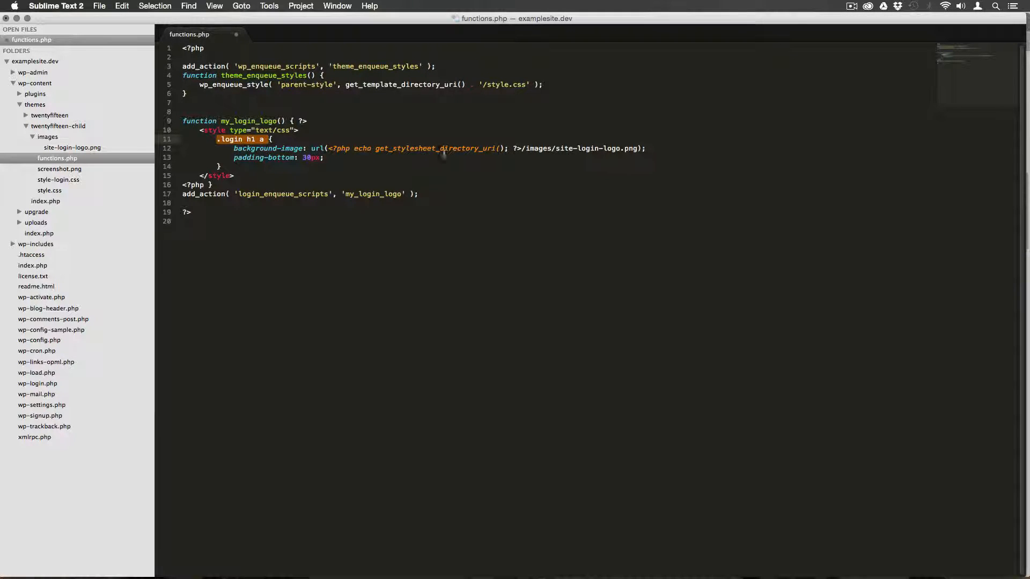
pyautogui.click(521, 148)
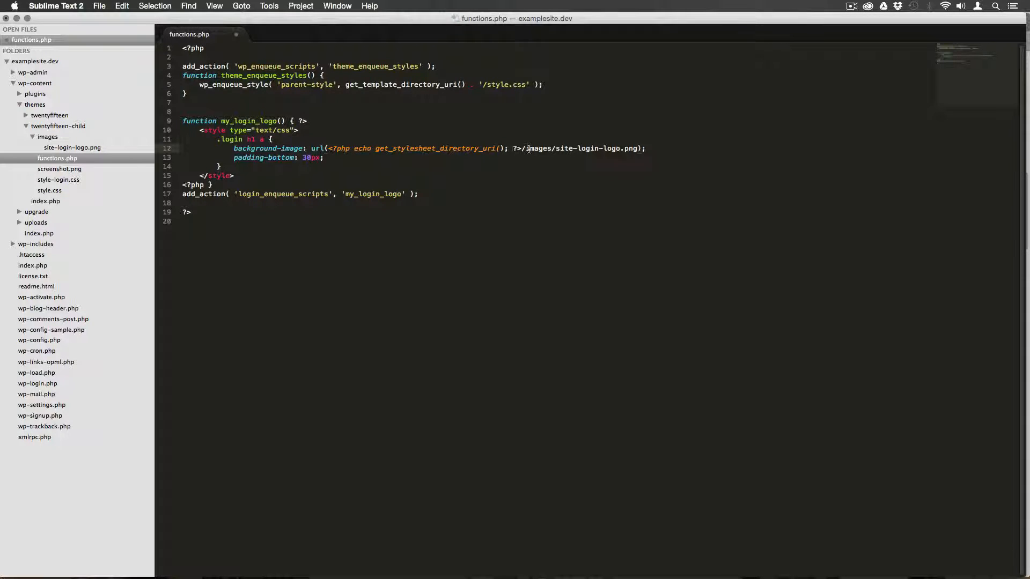
pyautogui.doubleClick(537, 148)
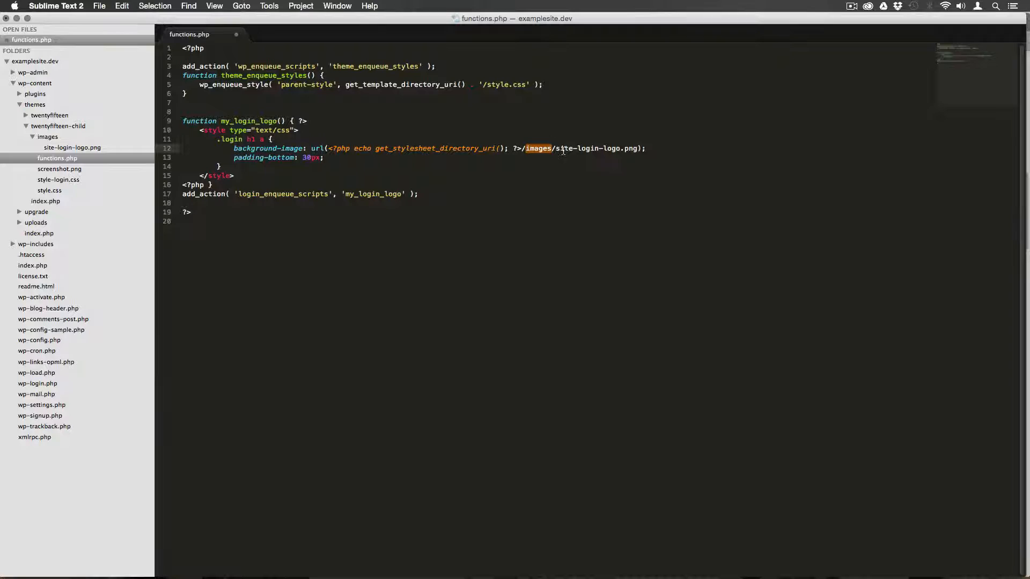
pyautogui.click(586, 148)
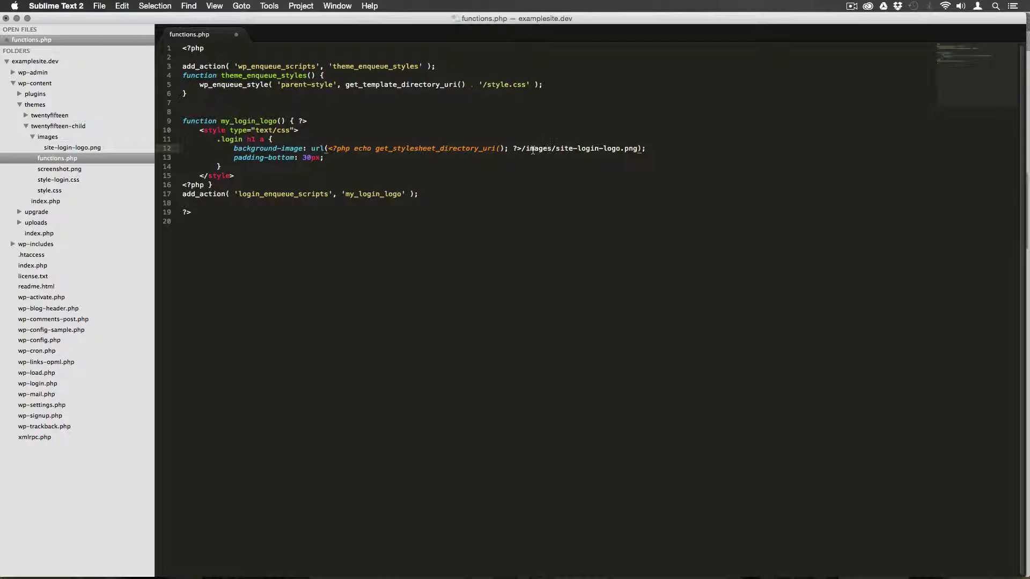
pyautogui.doubleClick(583, 148)
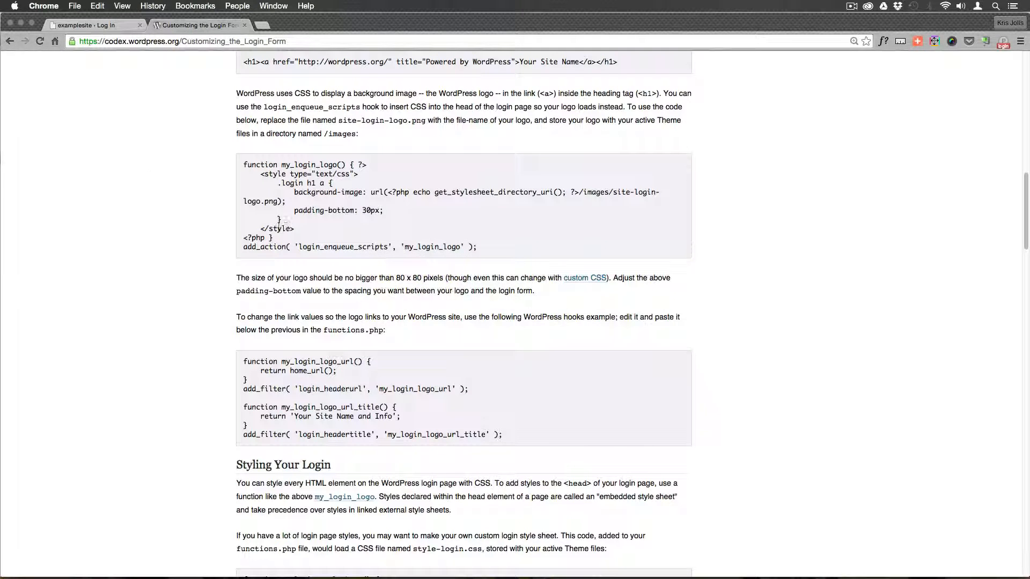
pyautogui.click(91, 26)
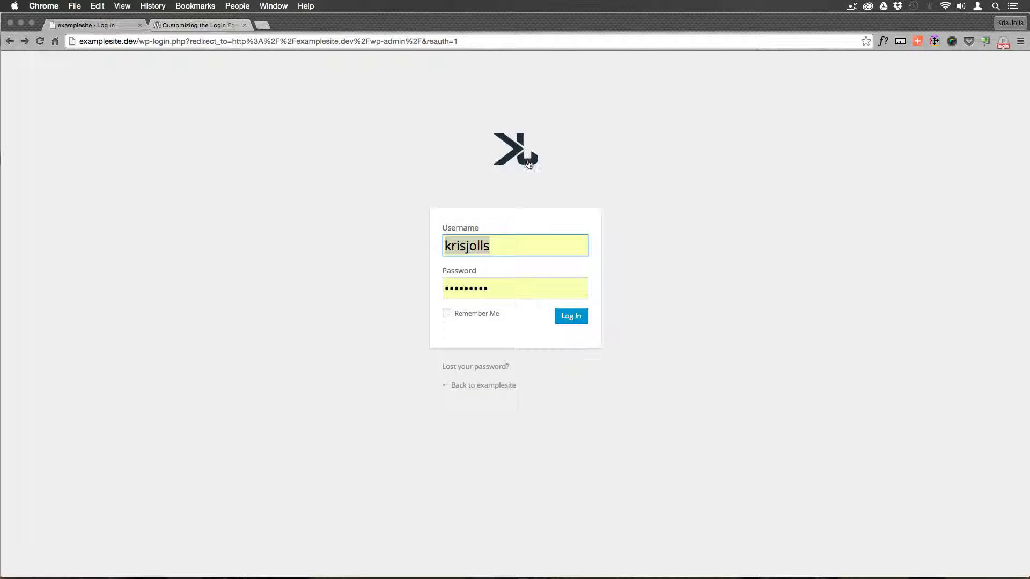
pyautogui.moveTo(519, 158)
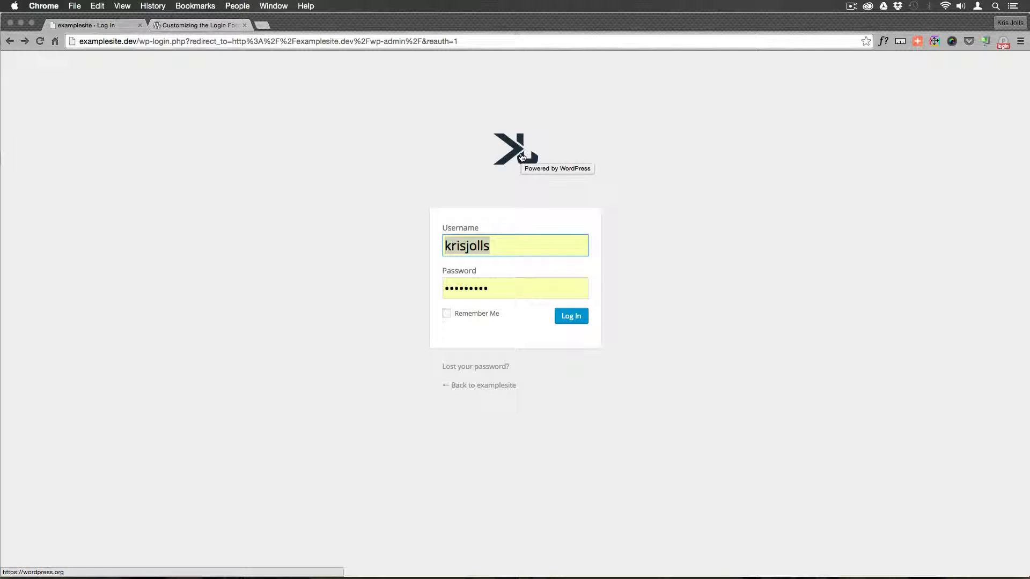
pyautogui.moveTo(511, 148)
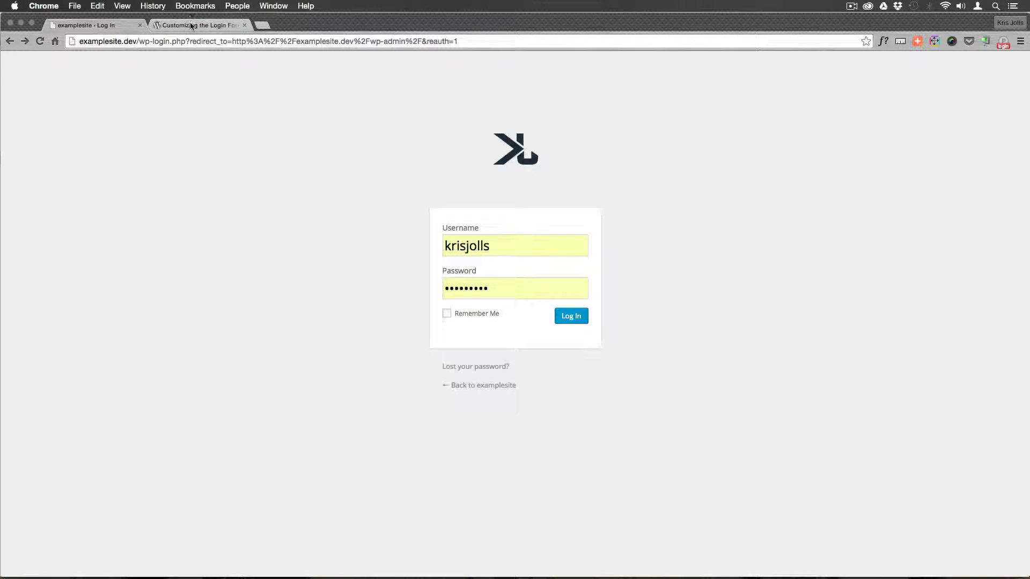
pyautogui.click(199, 26)
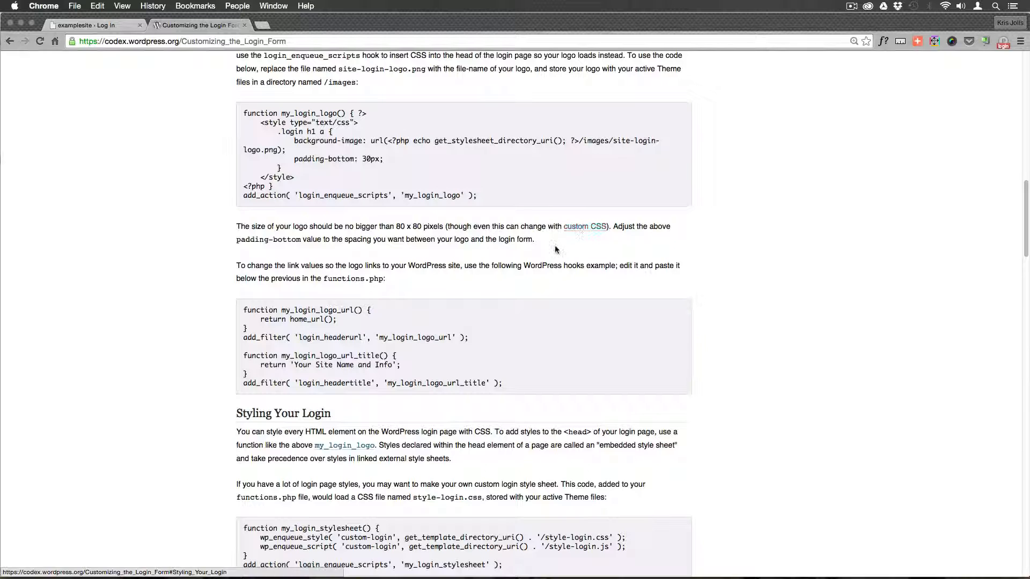
pyautogui.moveTo(387, 281)
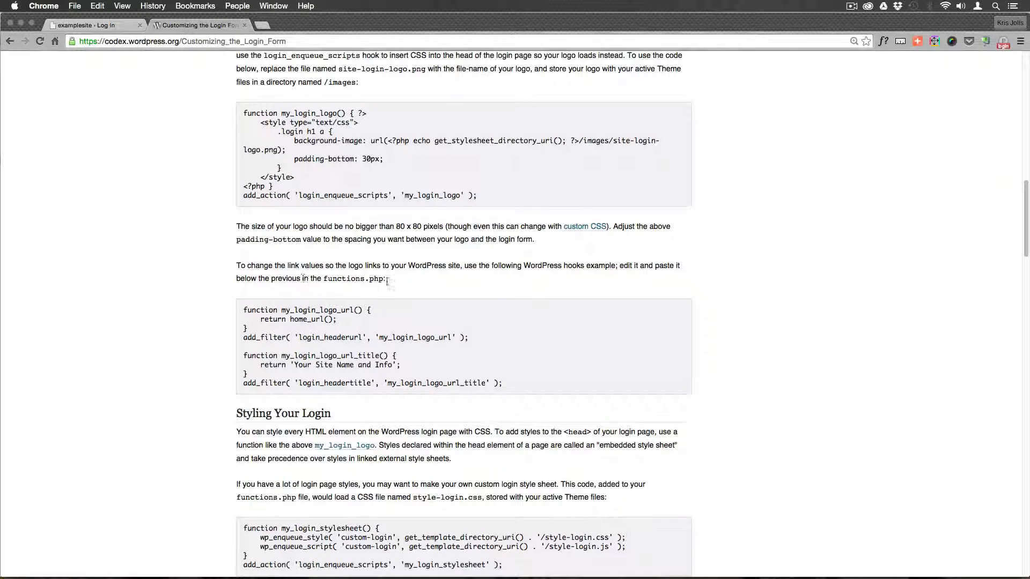
pyautogui.moveTo(378, 380)
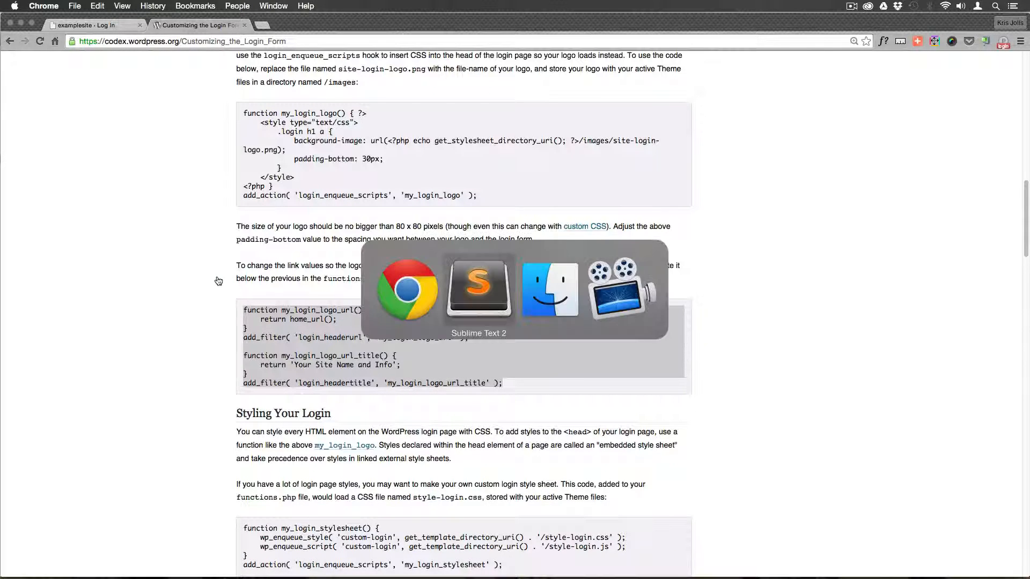
# Bring Sublime Text with functions.php to the front.
pyautogui.click(478, 289)
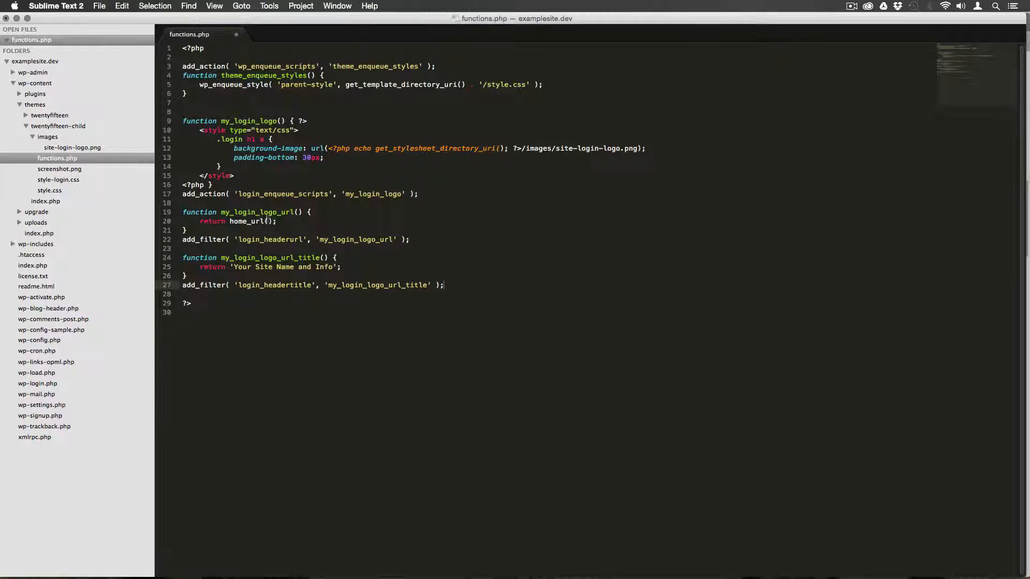
# Inspect the placeholder title 'Your Site Name and Info' in functions.php.
pyautogui.click(355, 293)
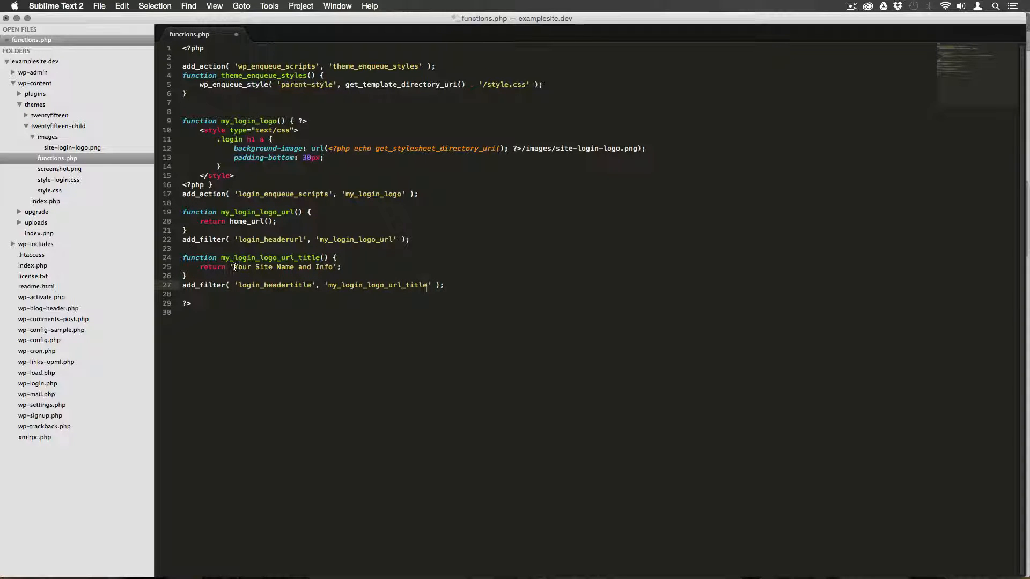
pyautogui.doubleClick(284, 266)
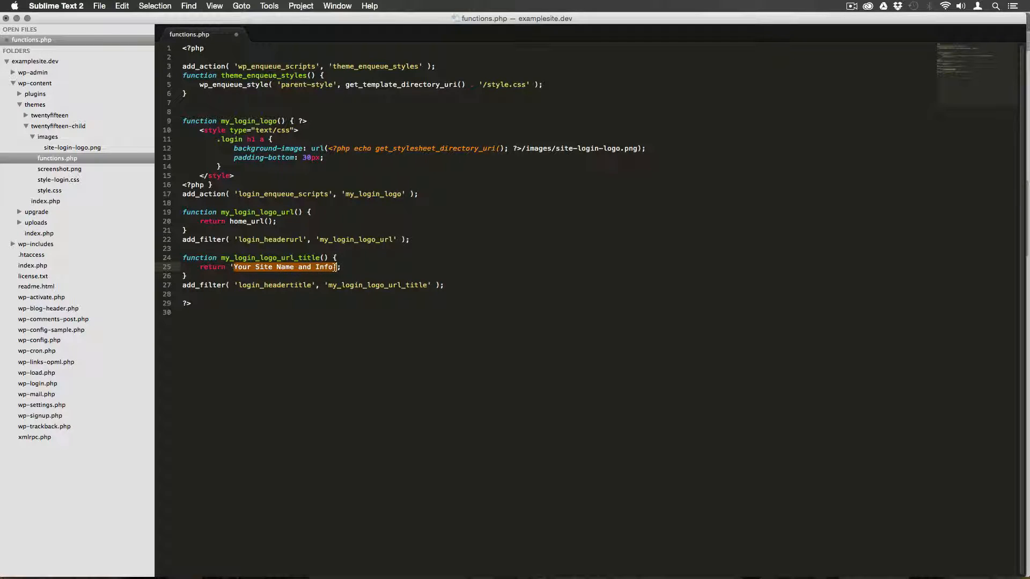
pyautogui.click(340, 267)
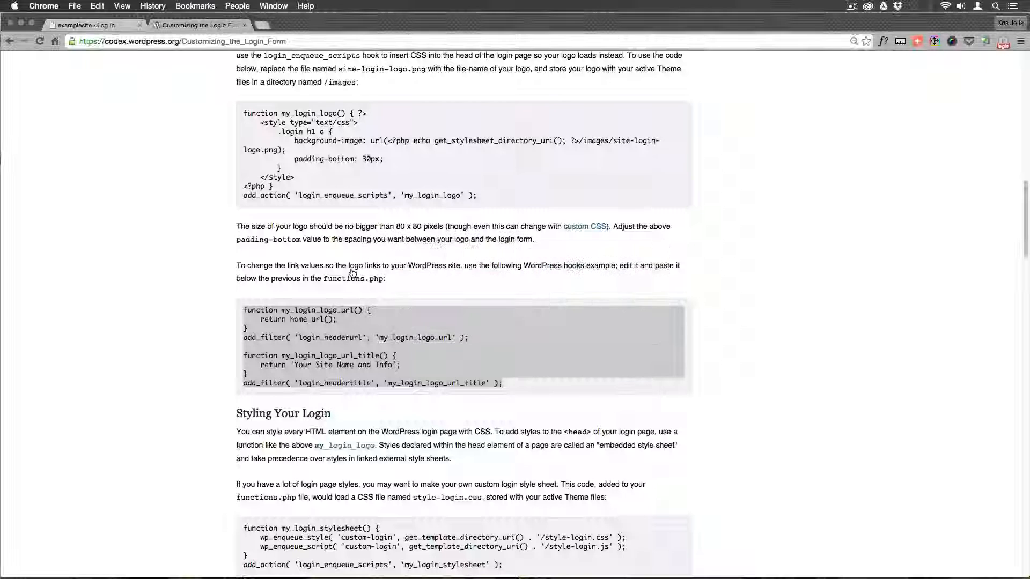
# Reload the examplesite login page to check the custom logo's link and title.
pyautogui.click(92, 25)
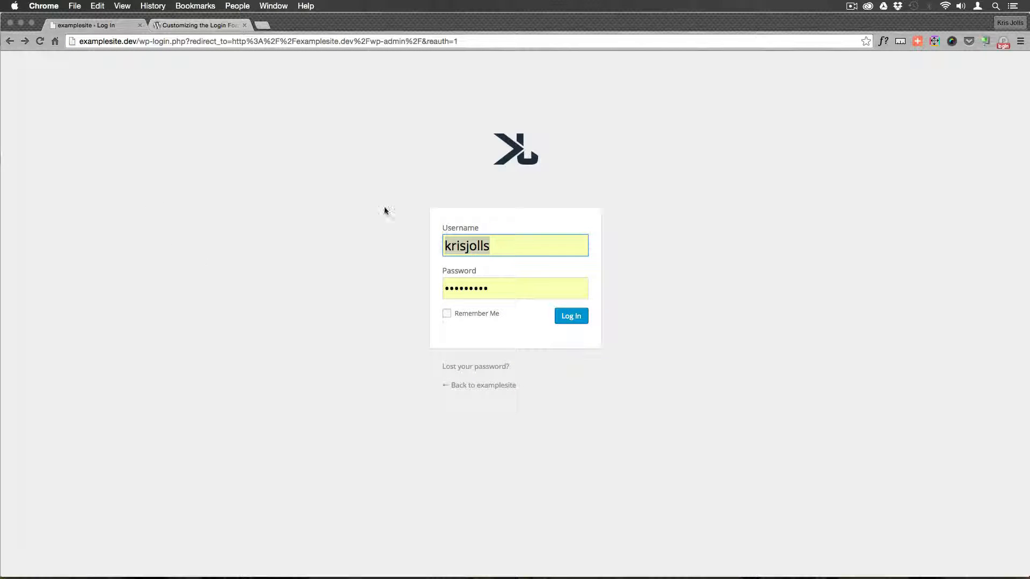
pyautogui.moveTo(515, 154)
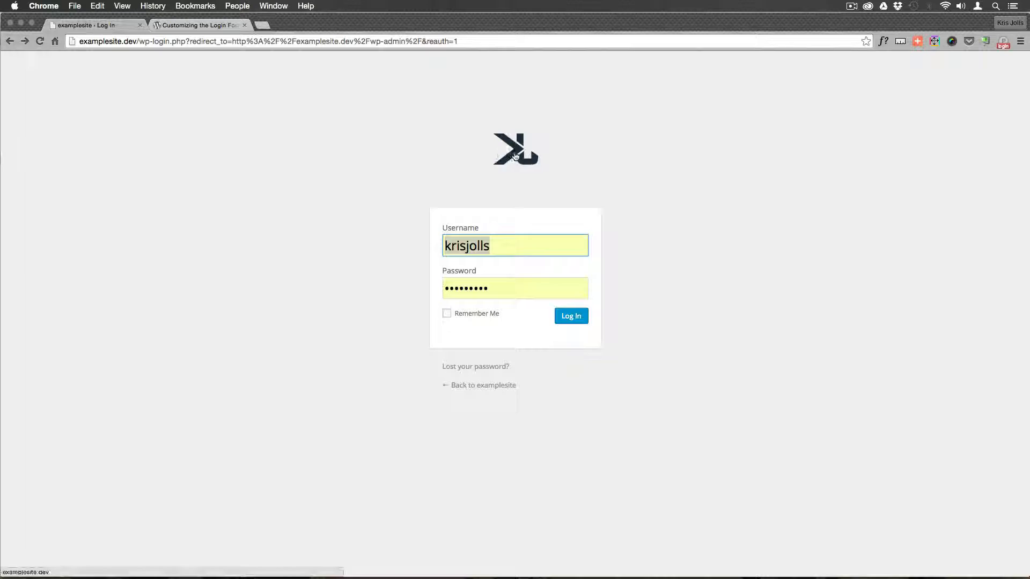
pyautogui.moveTo(495, 163)
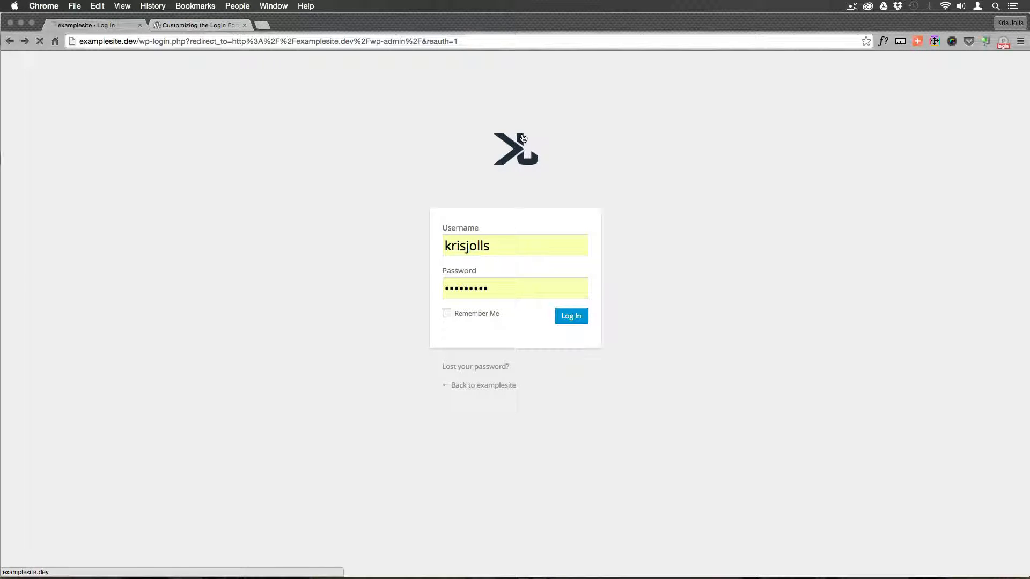
pyautogui.click(570, 316)
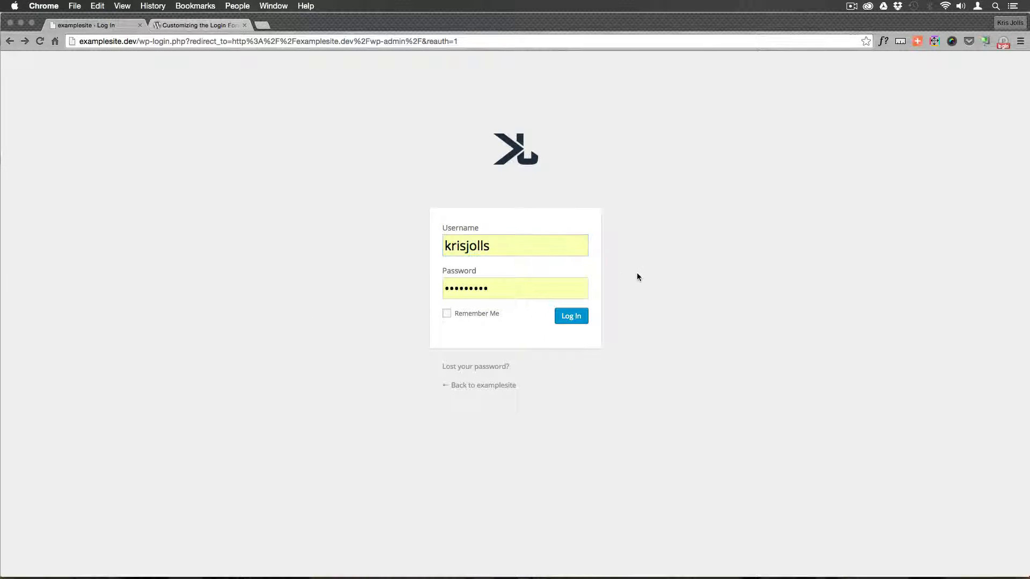
pyautogui.moveTo(645, 295)
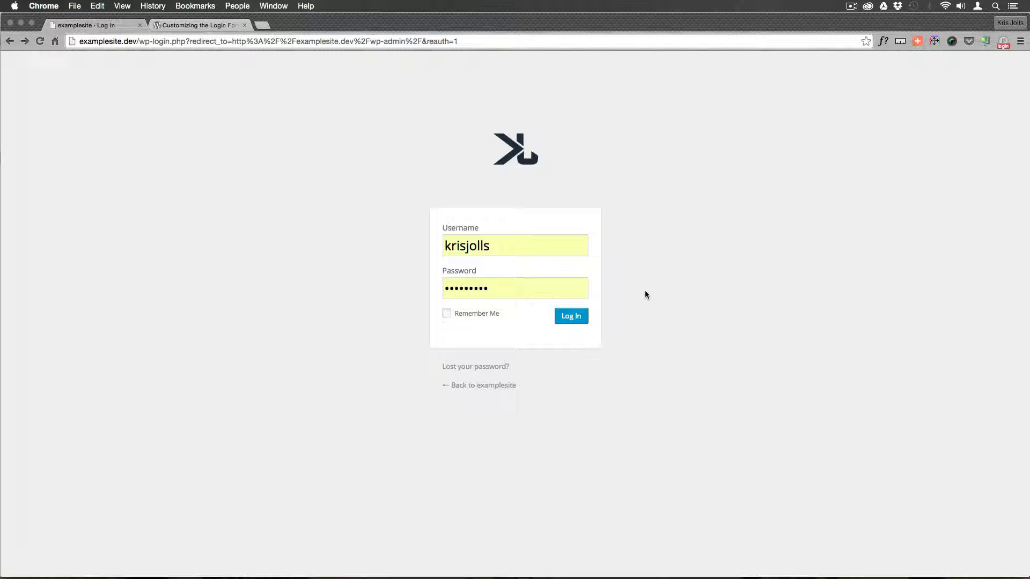
pyautogui.moveTo(521, 264)
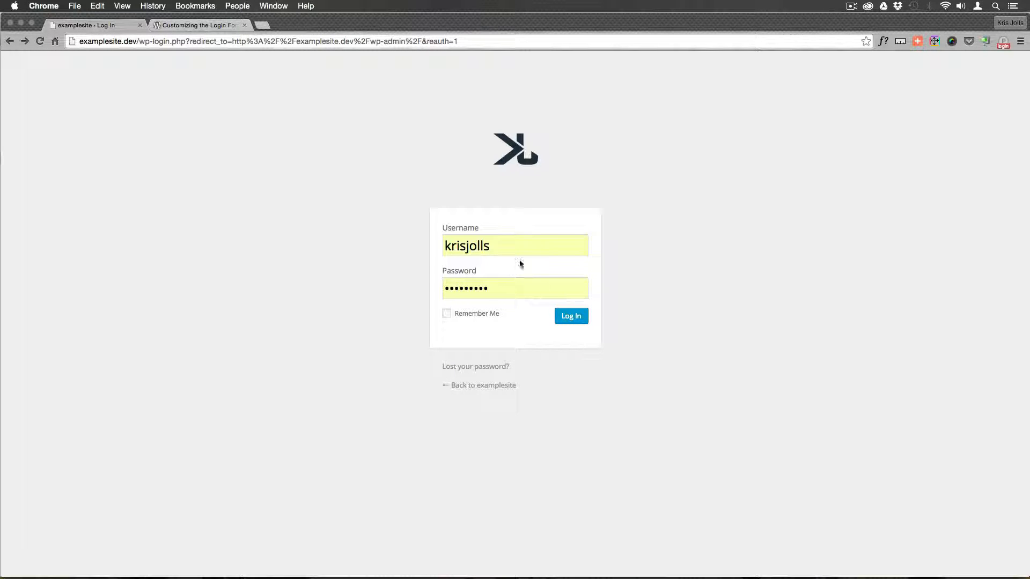
pyautogui.moveTo(522, 140)
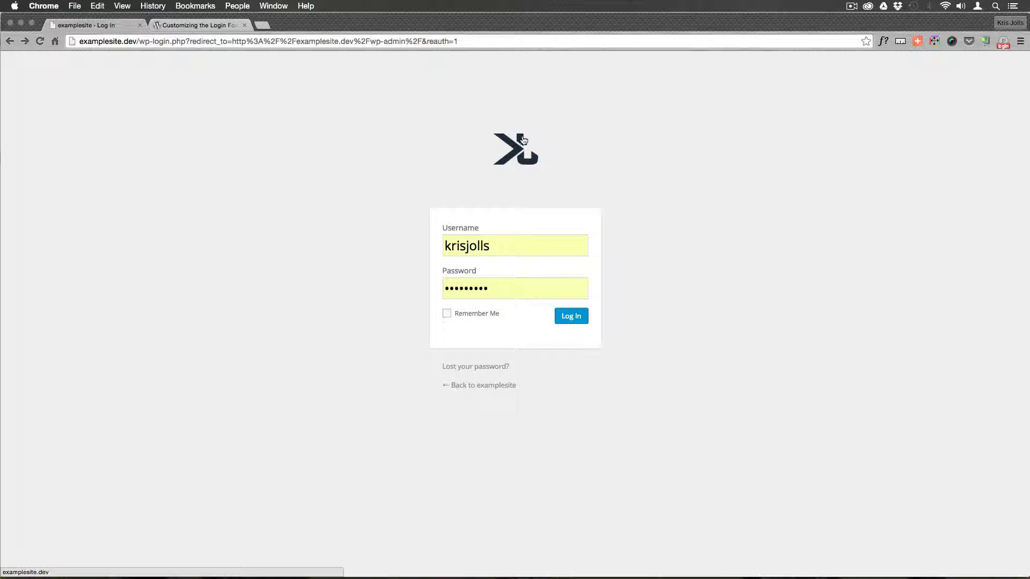
pyautogui.moveTo(515, 148)
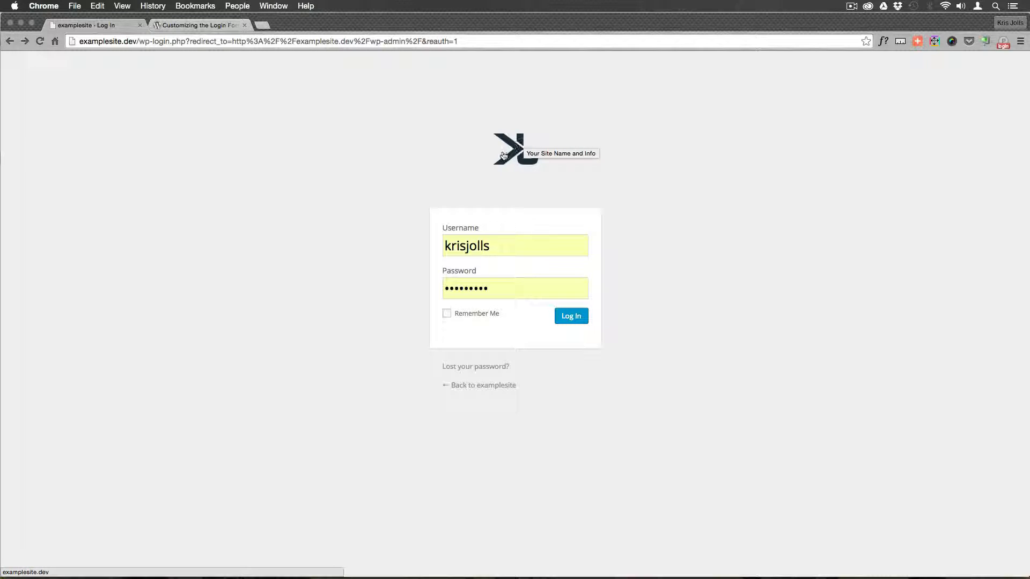
pyautogui.moveTo(371, 201)
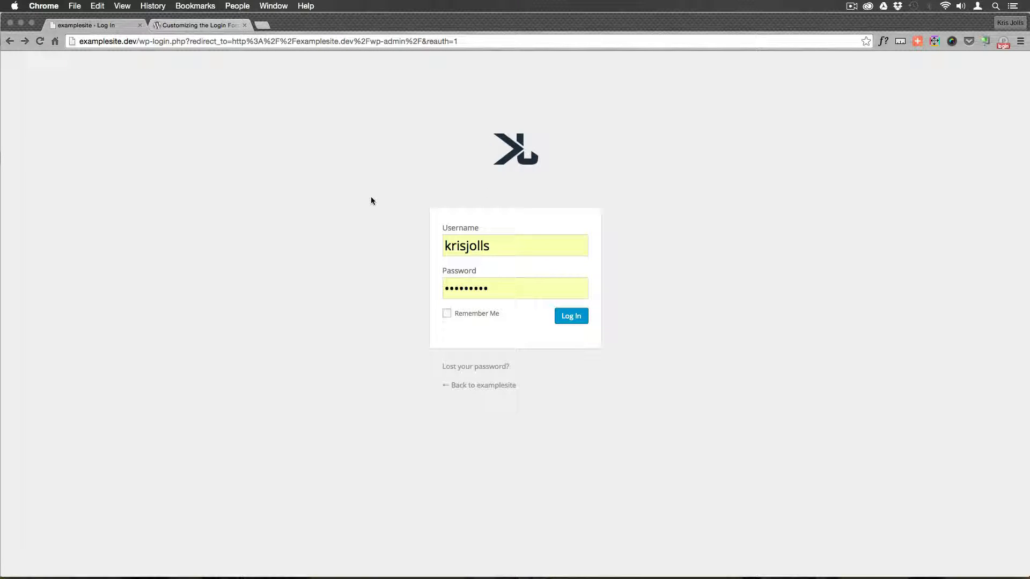
pyautogui.moveTo(544, 140)
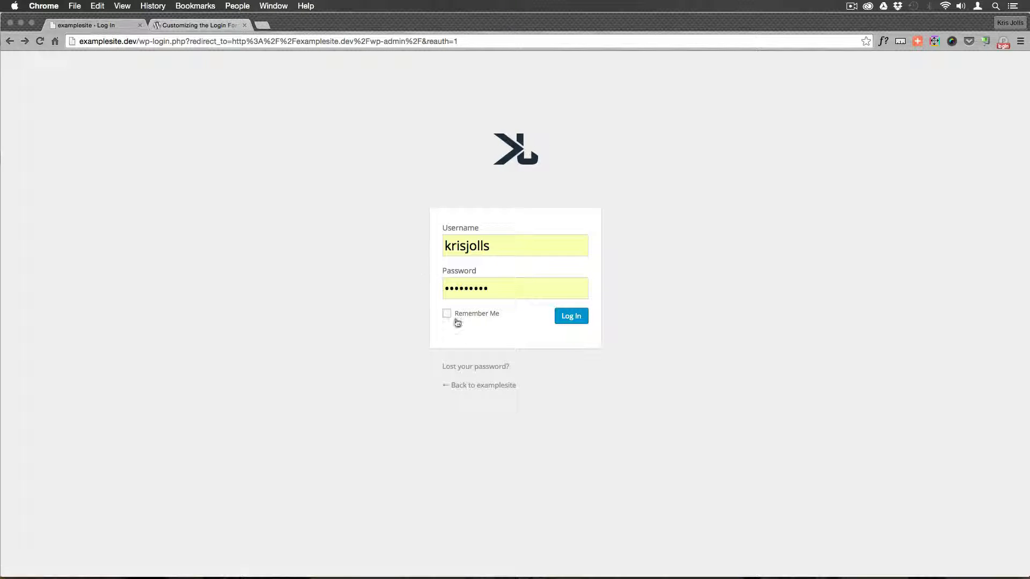
pyautogui.moveTo(545, 375)
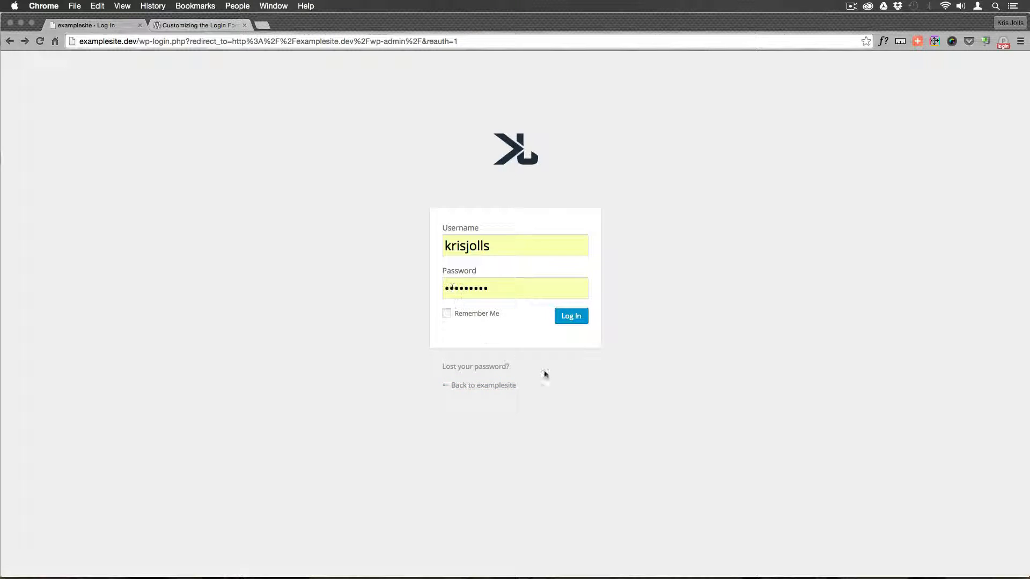
pyautogui.moveTo(453, 127)
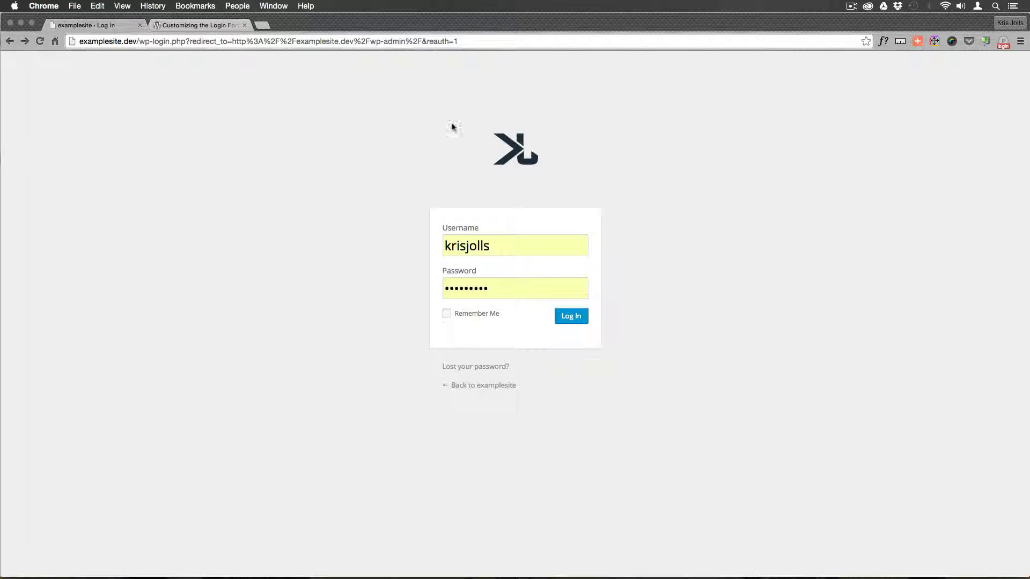